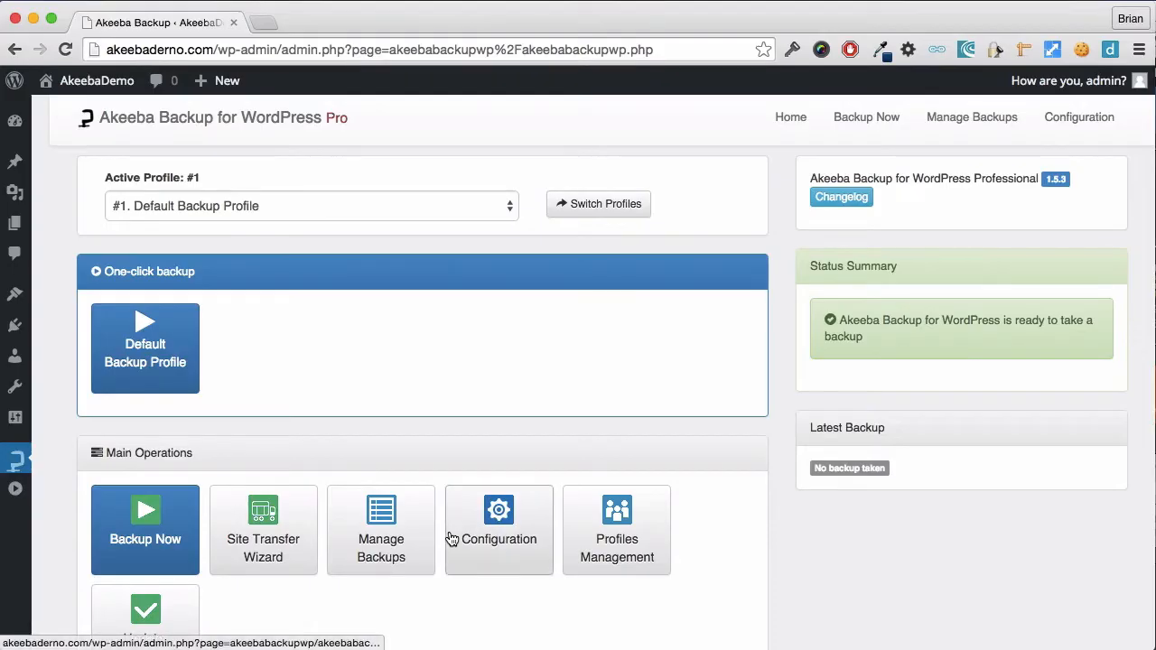
- Review the backup scheduling information page on the Akeeba control panel
scroll(down, 3)
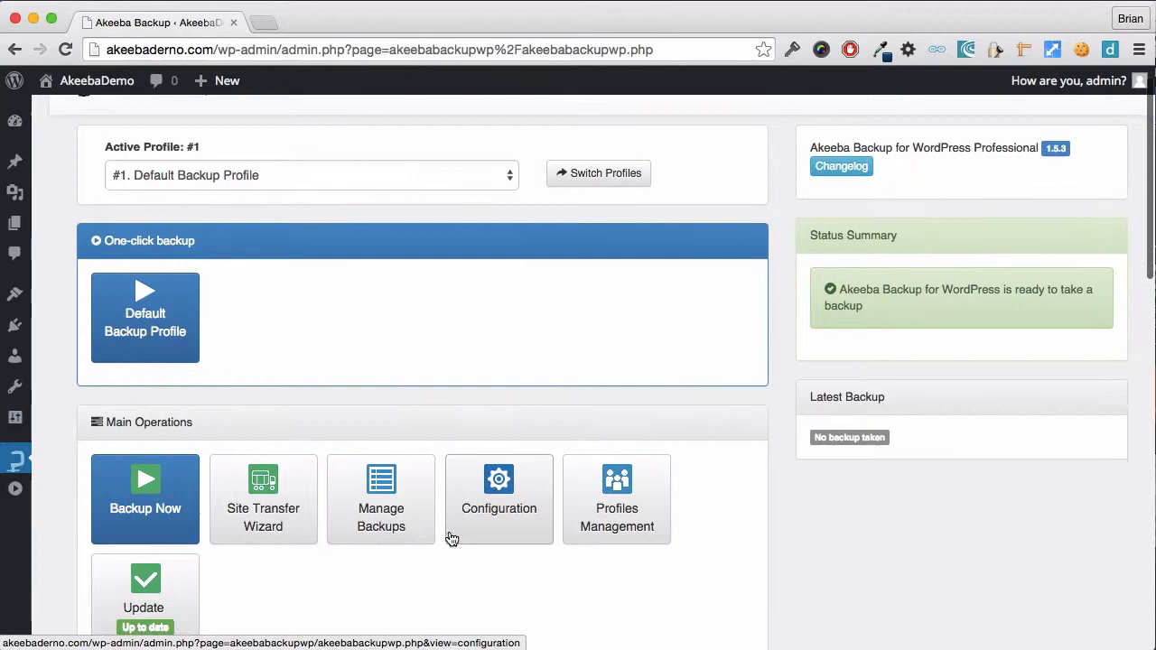
scroll(down, 3)
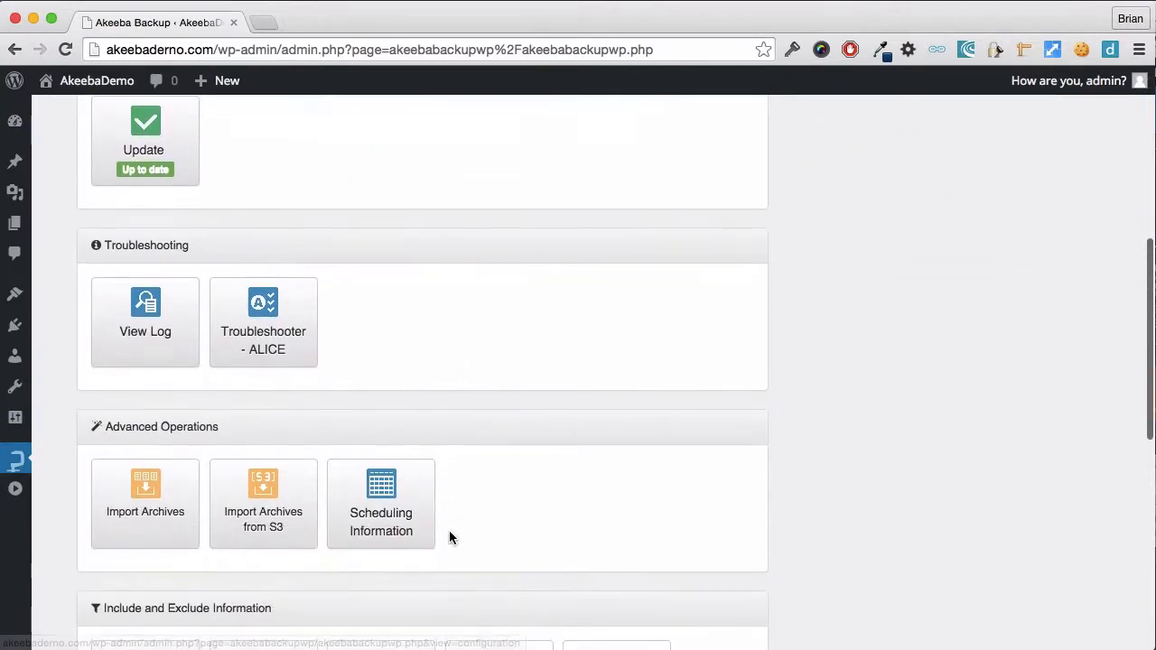
click(379, 496)
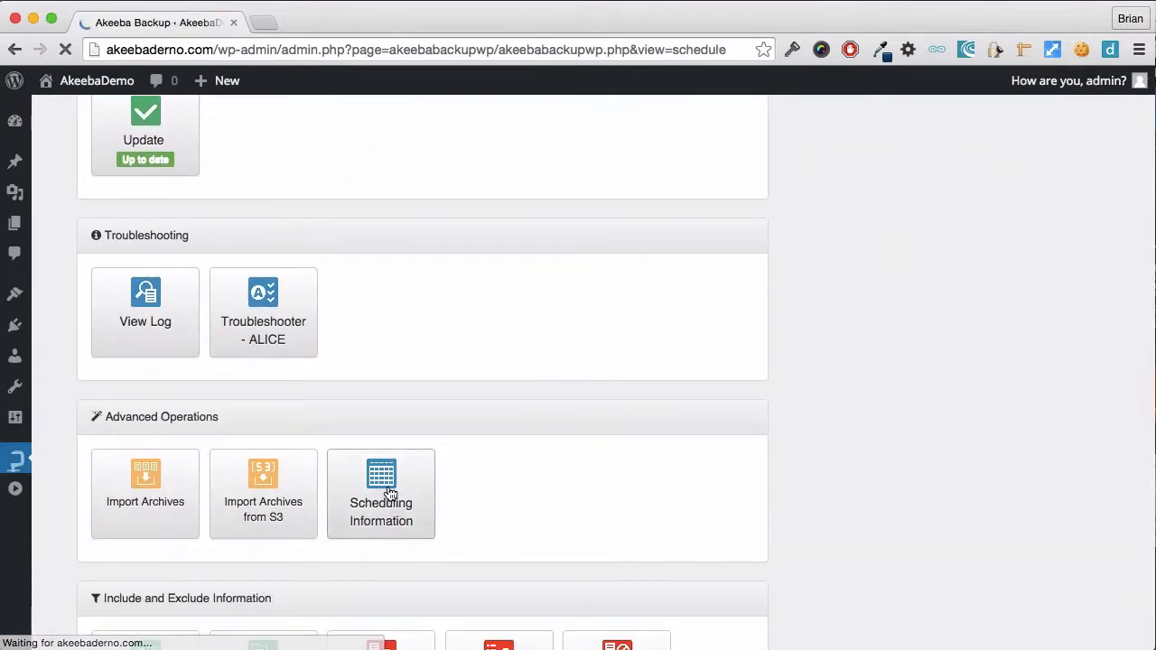
click(380, 492)
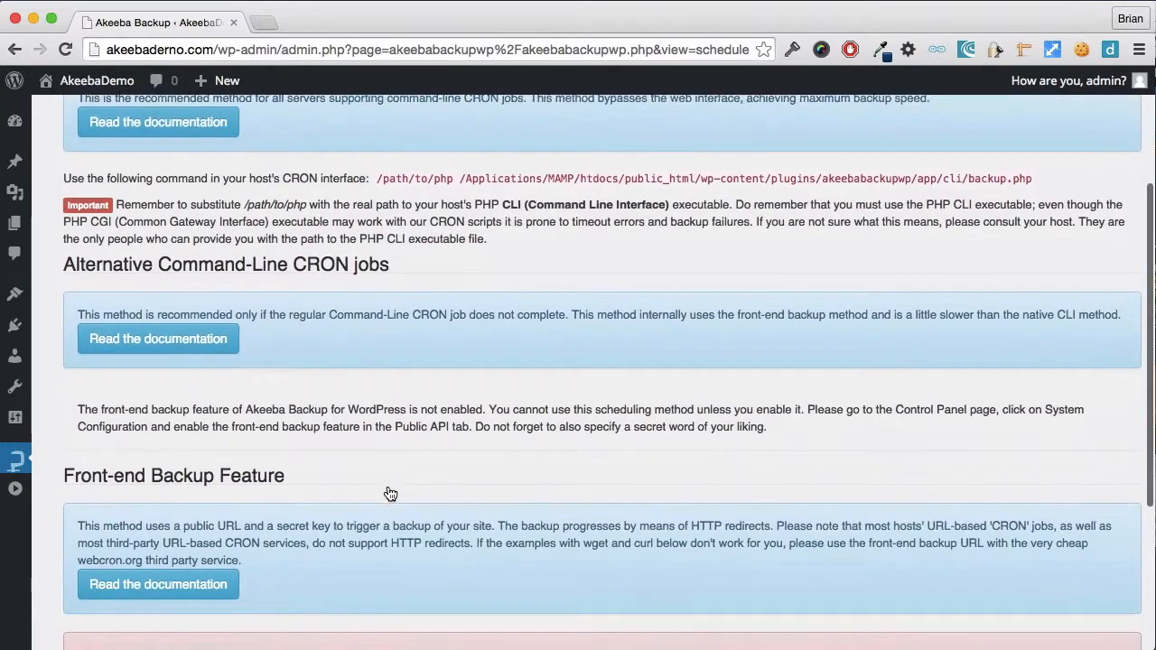
scroll(down, 3)
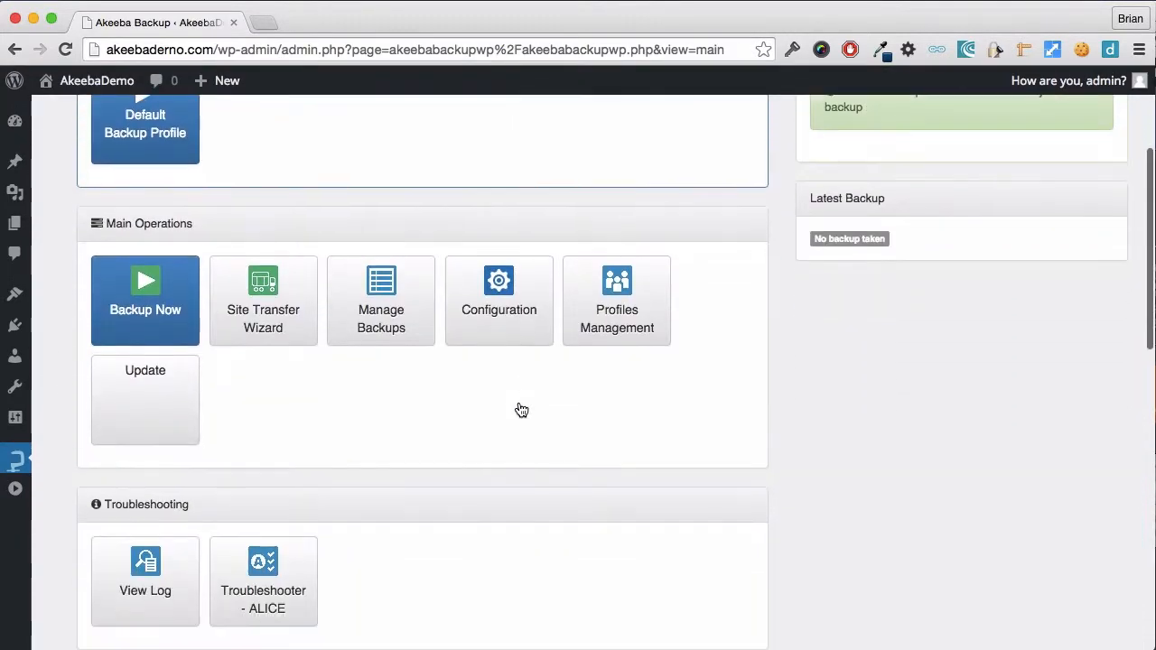
scroll(down, 3)
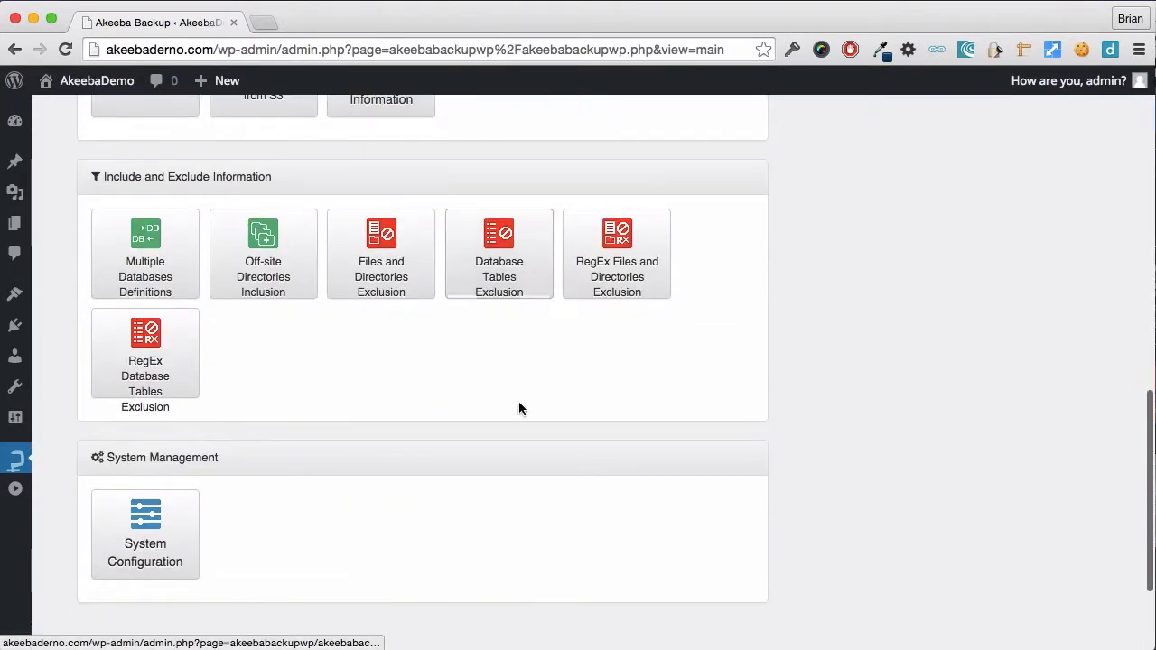
click(144, 535)
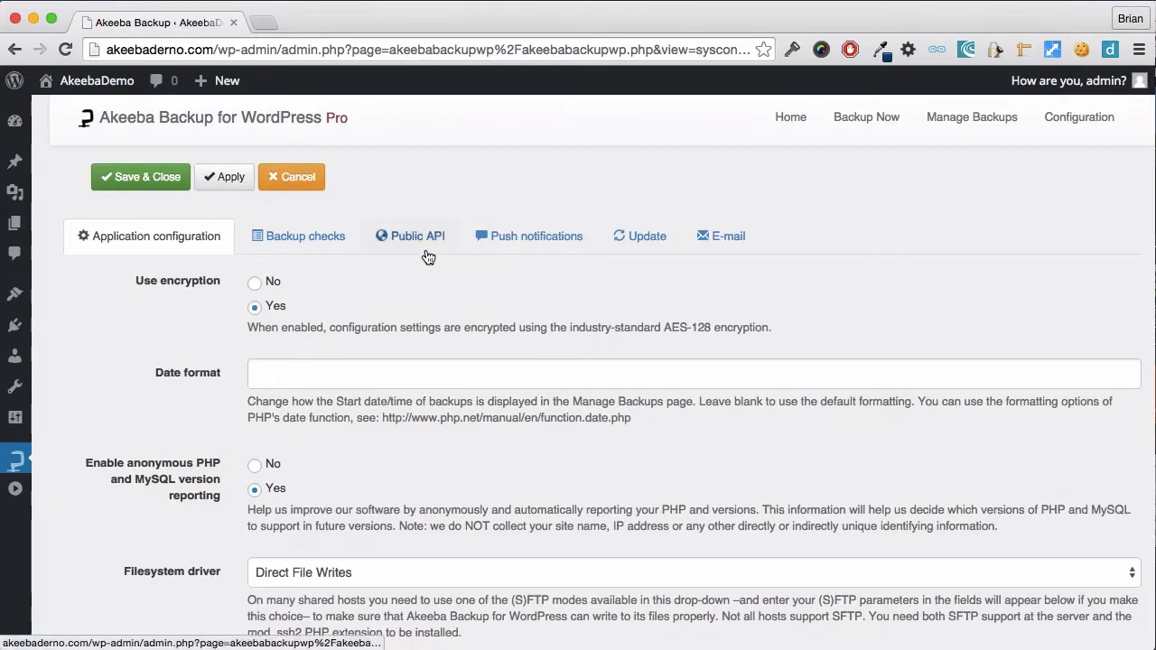
click(418, 235)
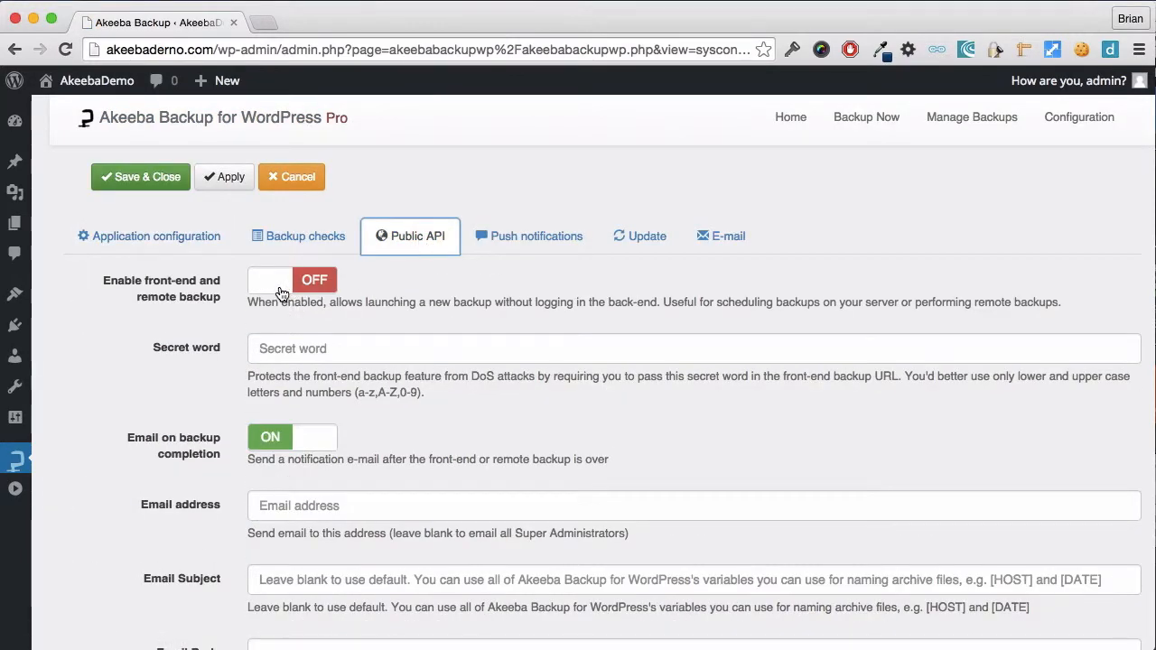
click(271, 278)
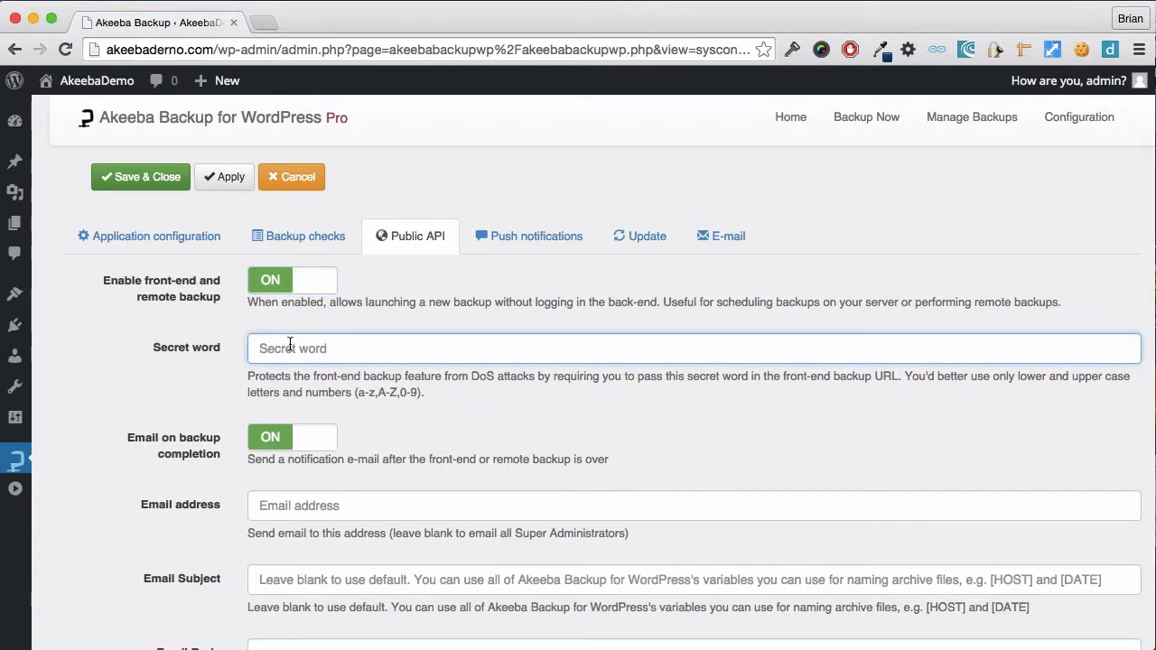
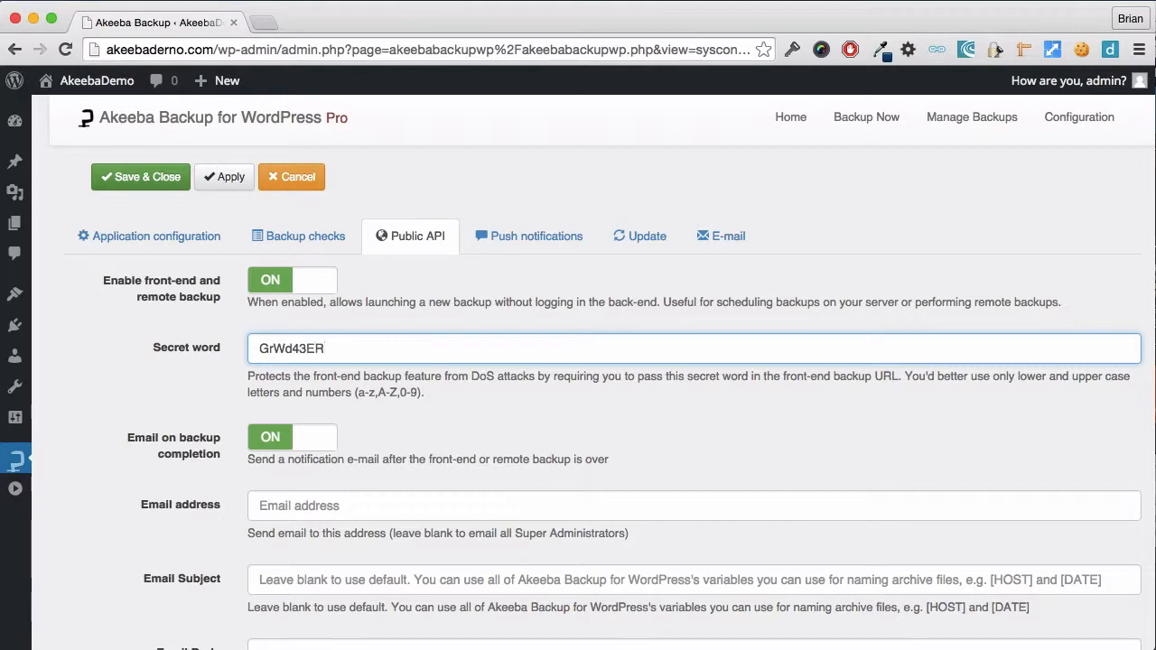
mouse_move(192, 347)
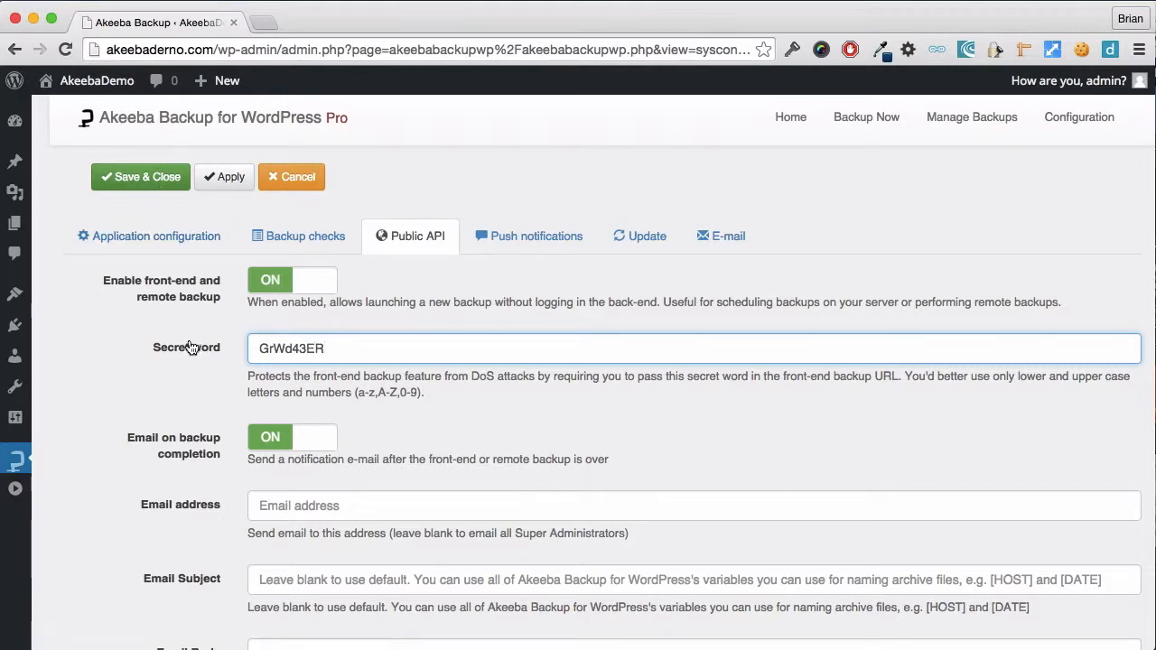
scroll(down, 3)
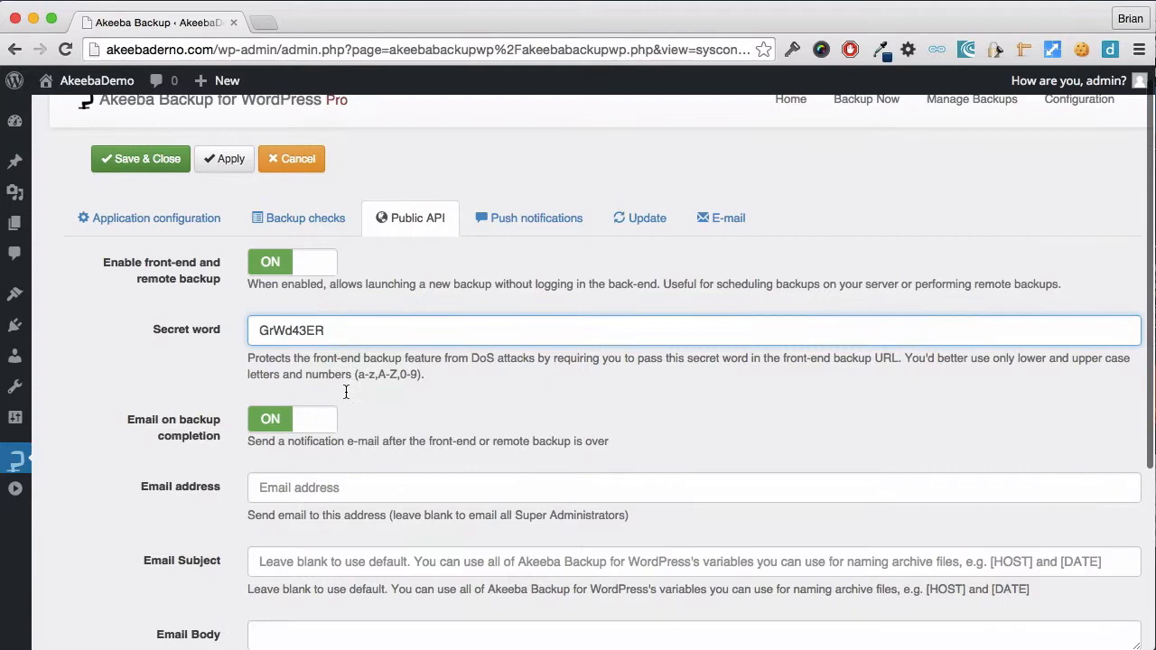
scroll(up, 3)
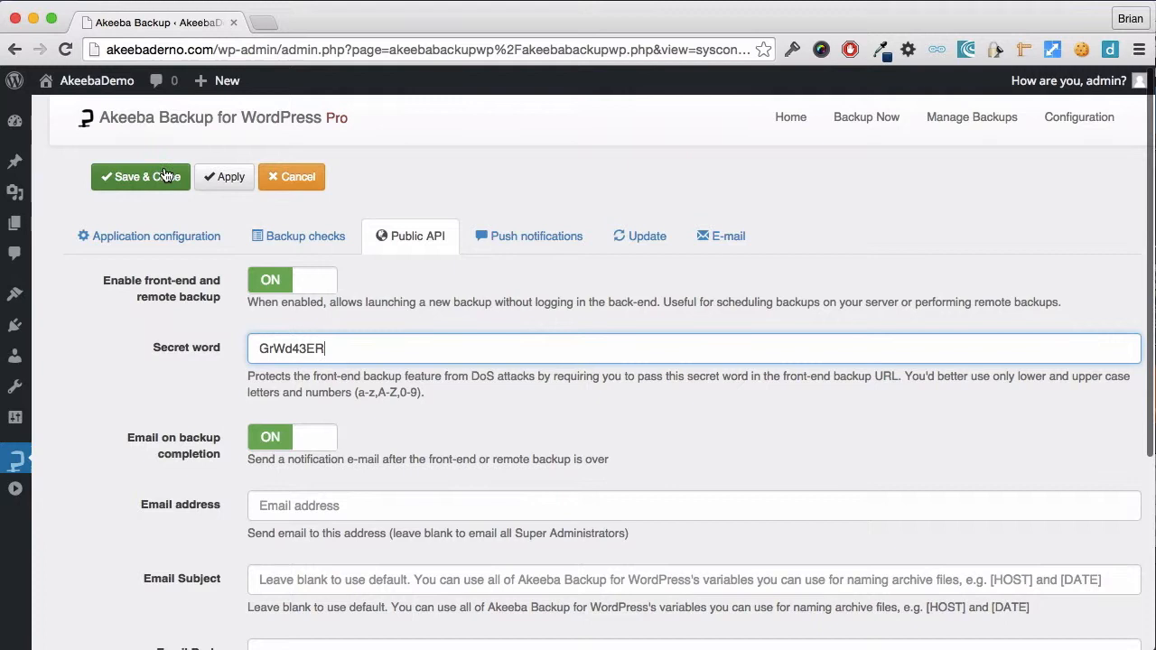
click(141, 177)
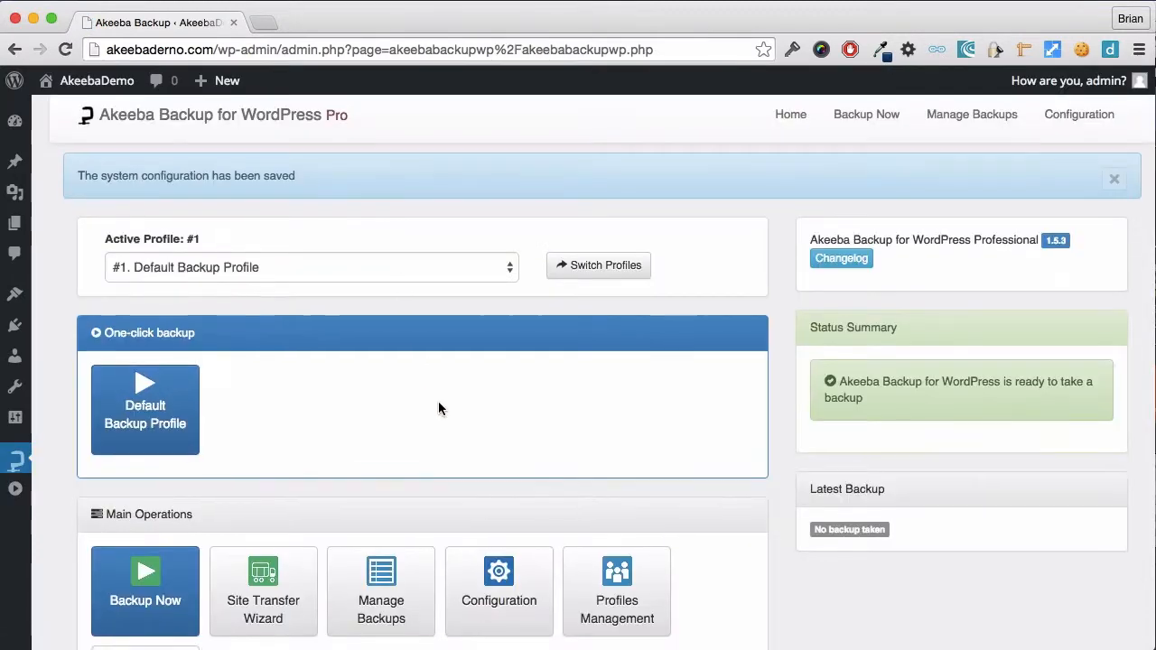
- Reopen the scheduling information page and read through the listed CRON methods
scroll(down, 3)
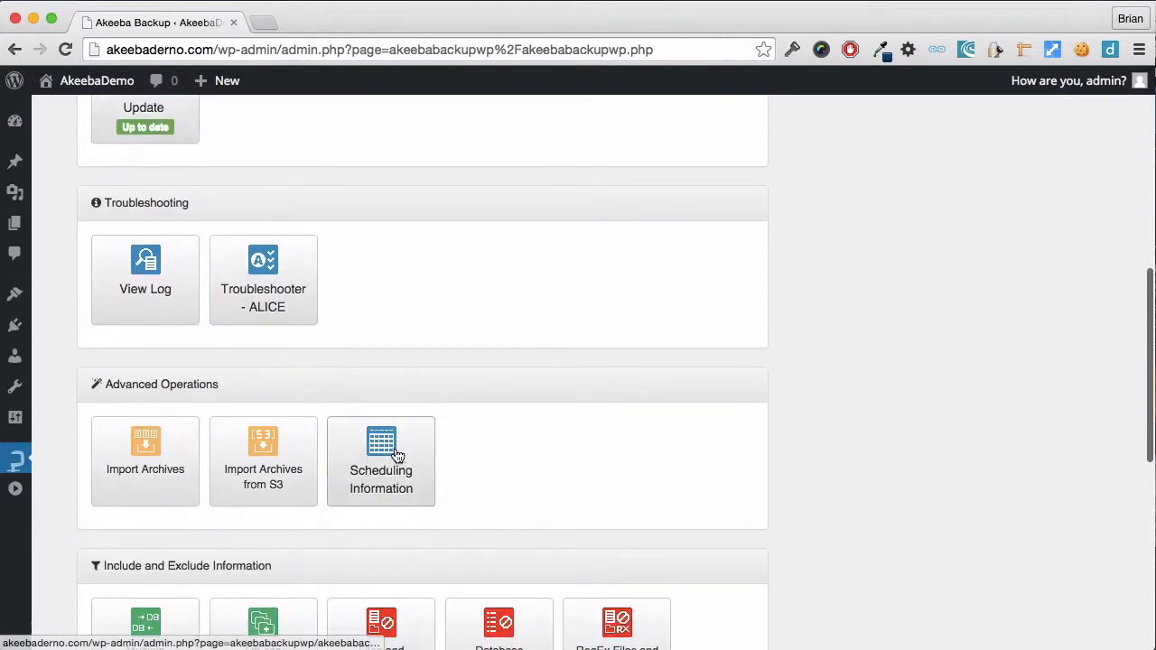
click(379, 461)
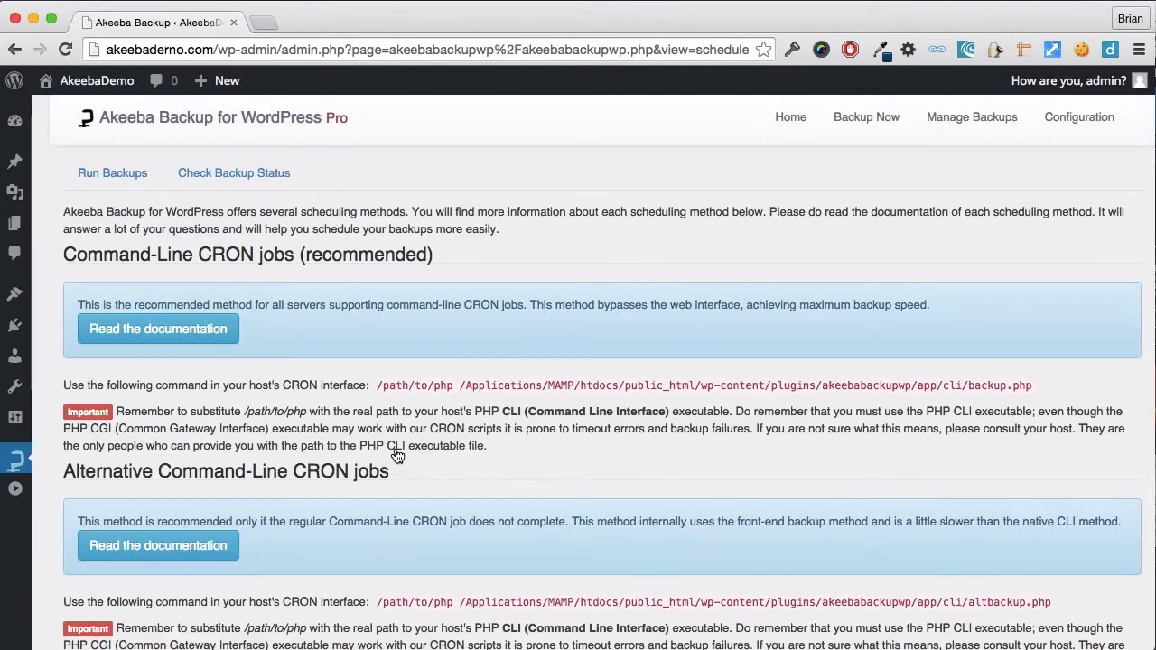
scroll(down, 3)
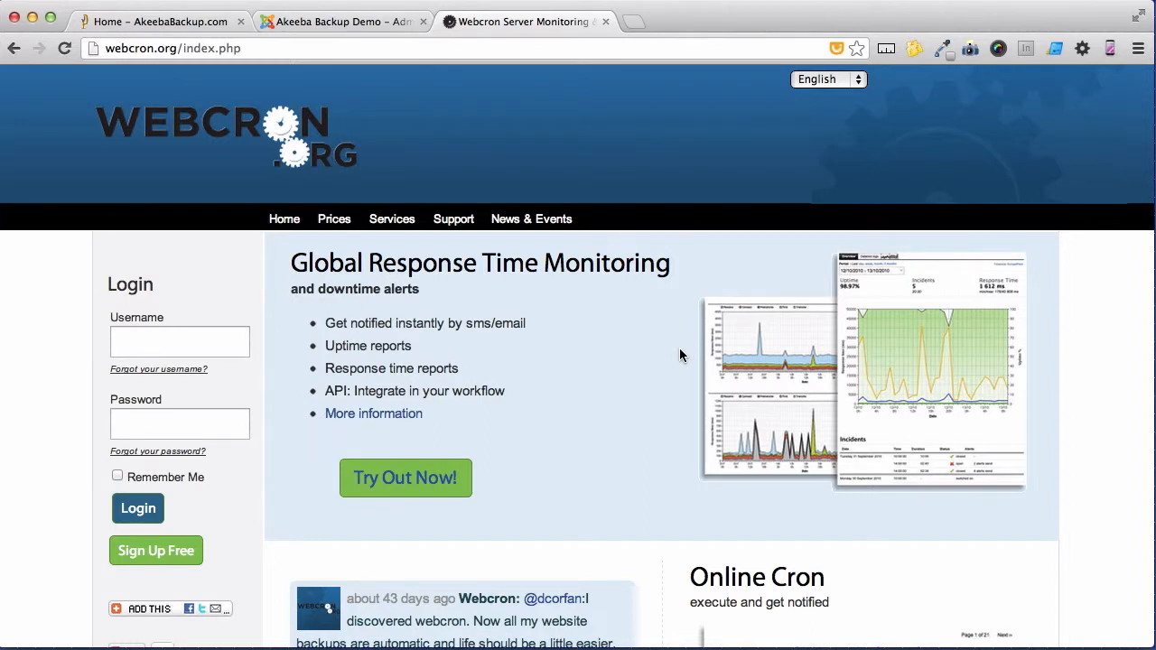
scroll(down, 3)
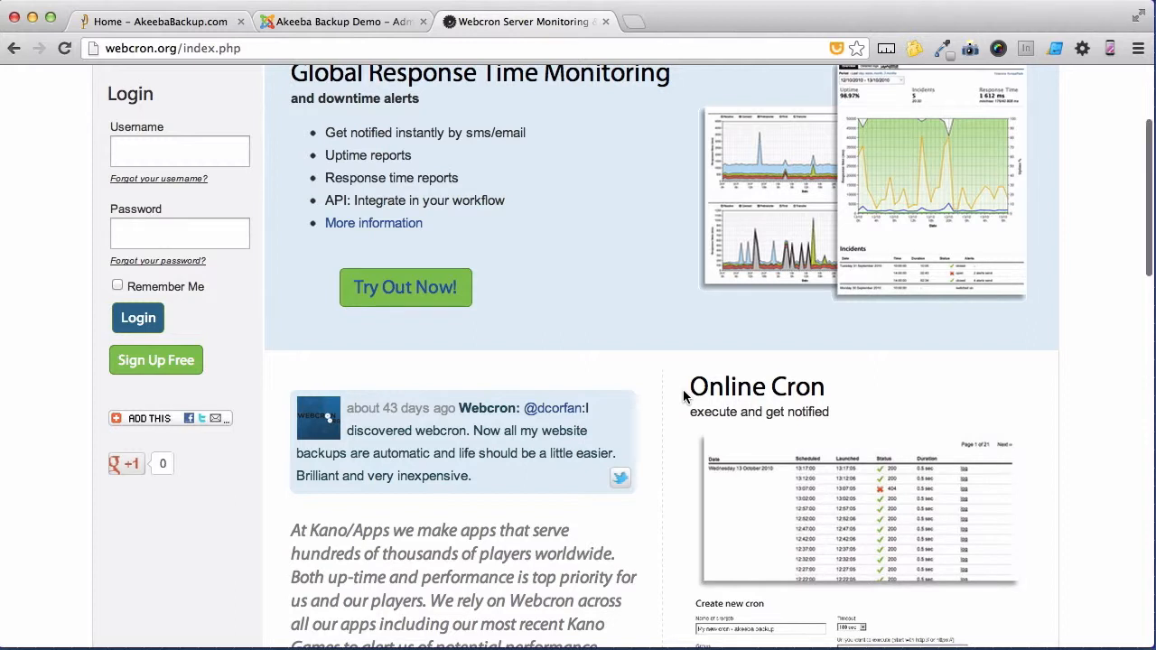
scroll(up, 3)
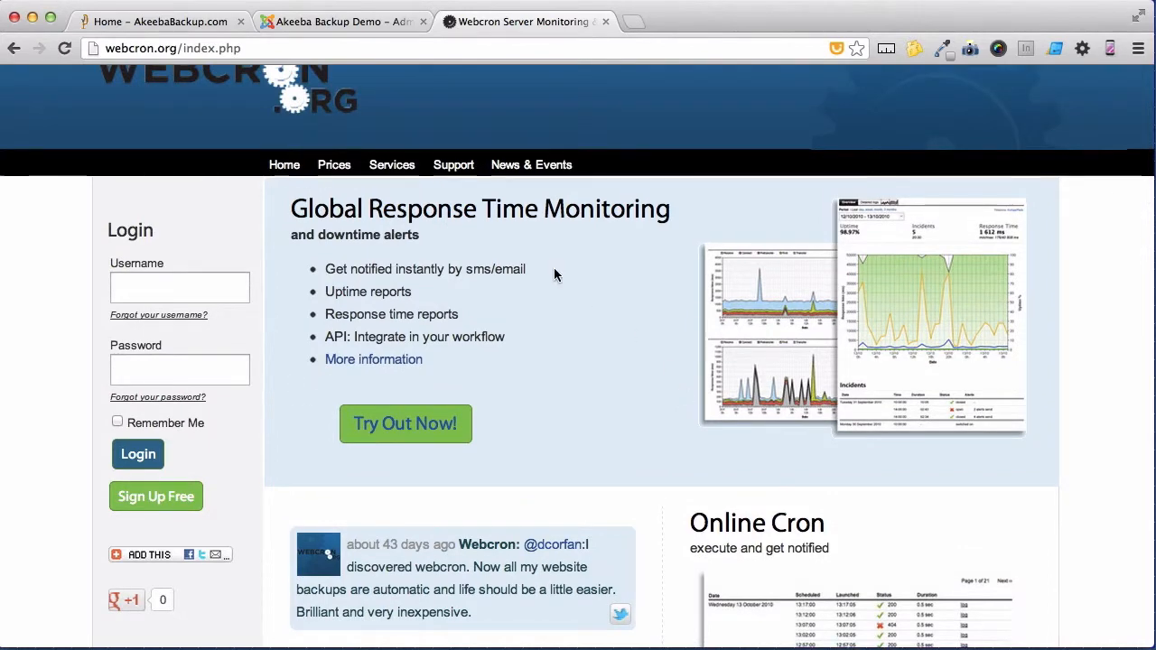
- View the webcron.org price list down to the cron time-out rate table
click(332, 165)
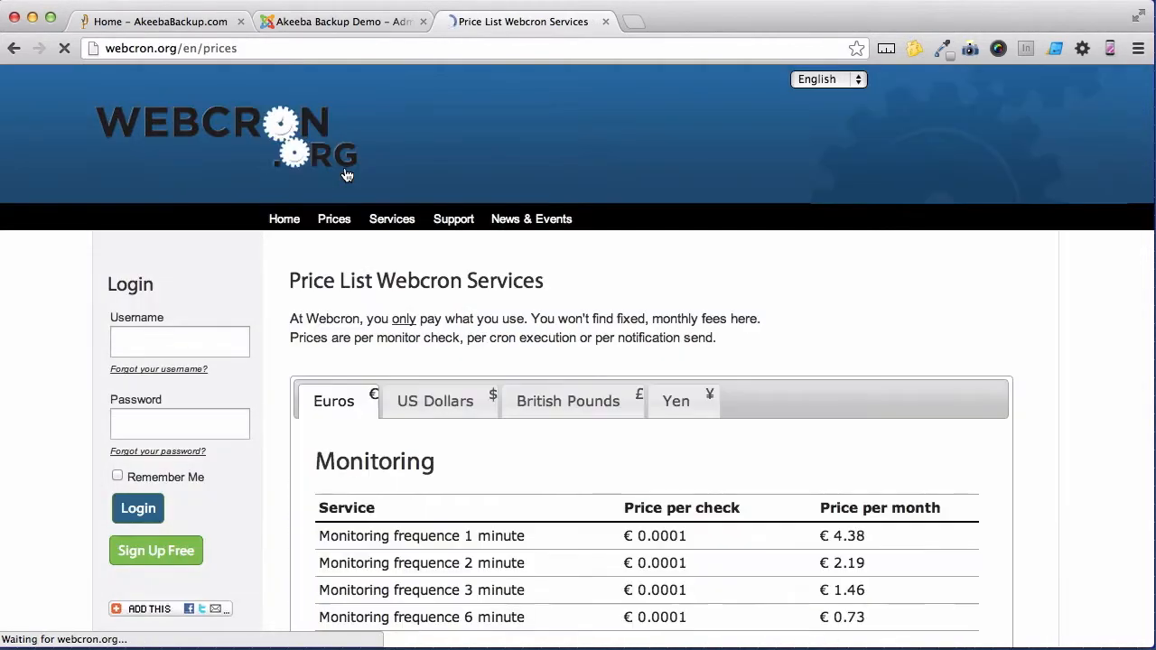
scroll(down, 3)
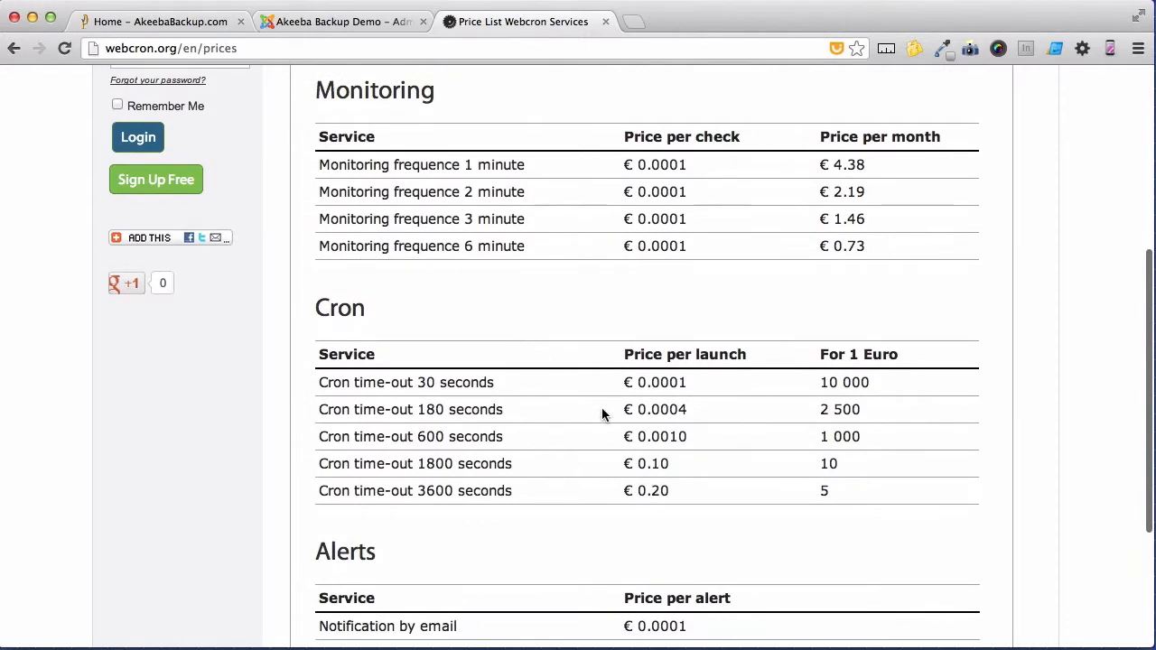
mouse_move(571, 423)
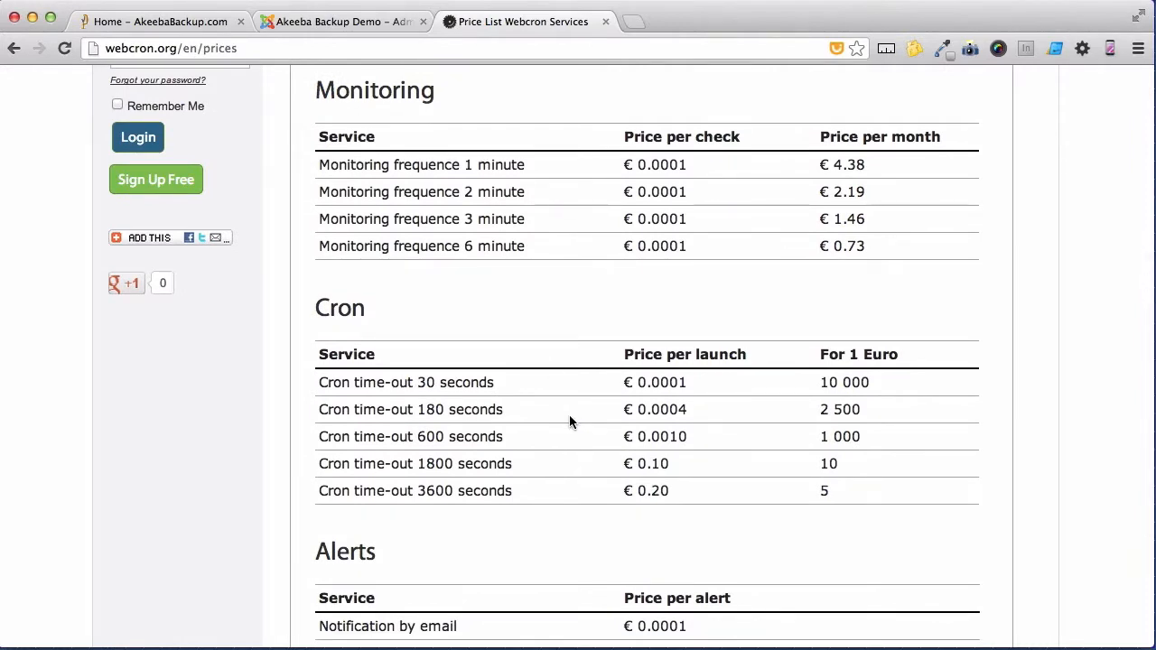
mouse_move(628, 423)
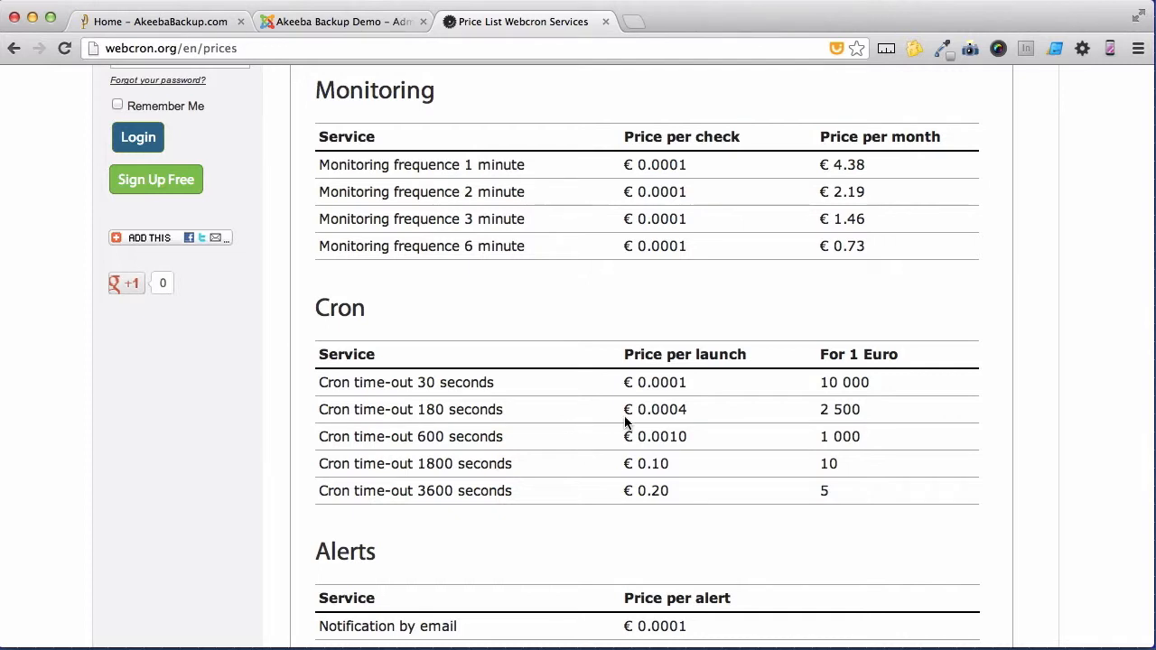
mouse_move(651, 416)
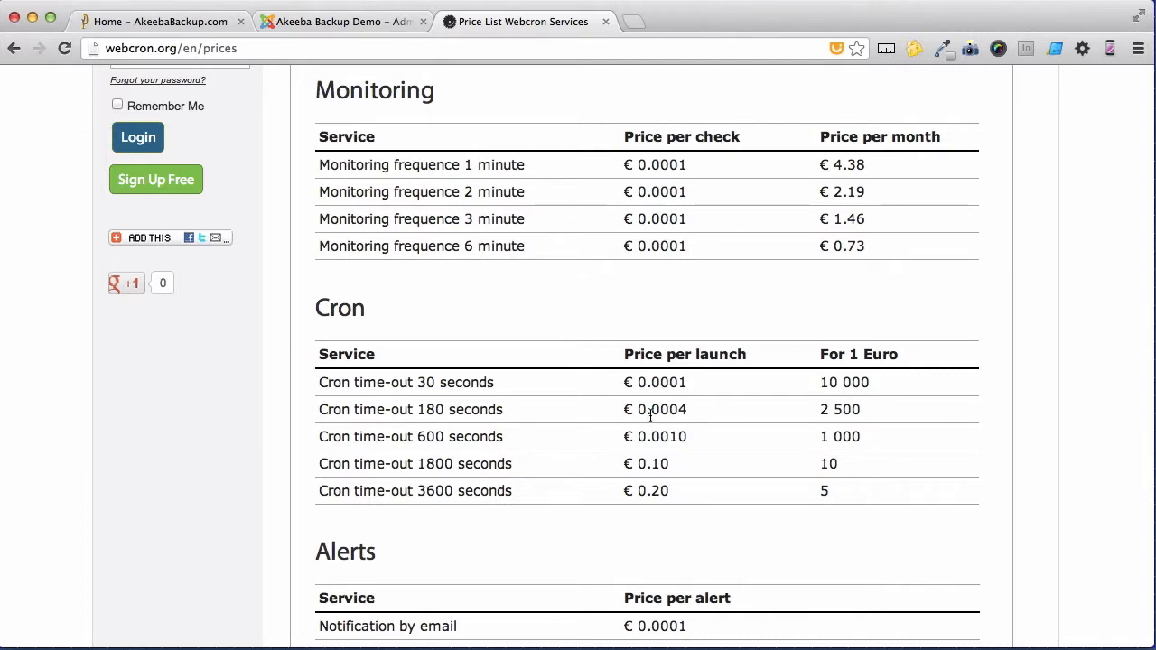
mouse_move(786, 419)
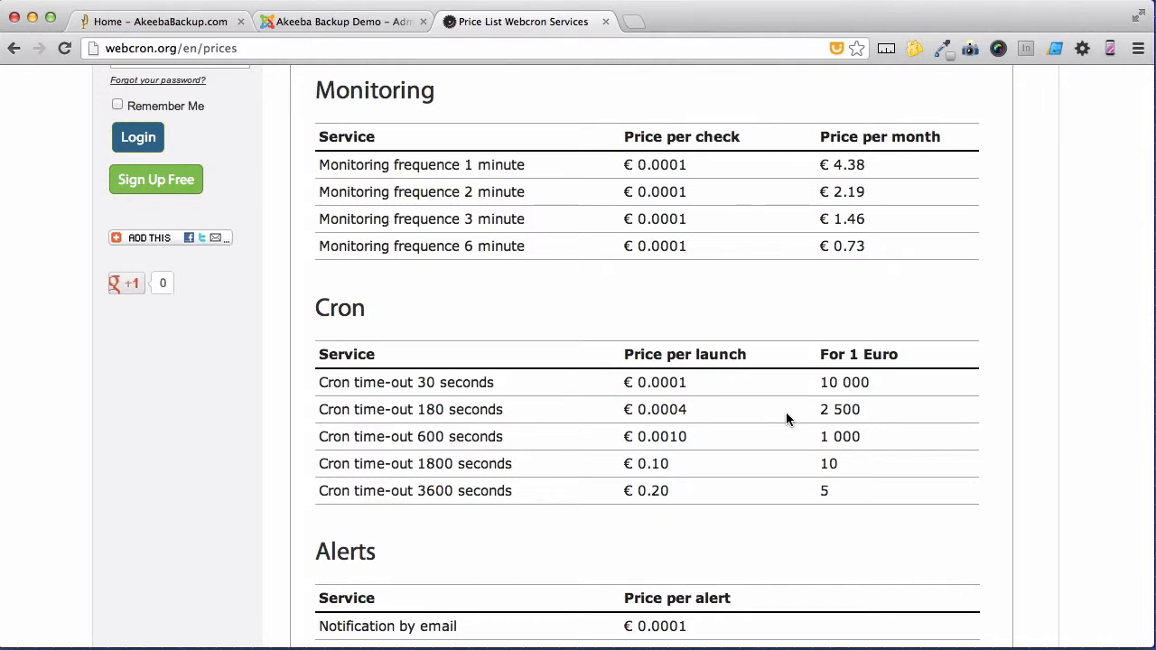
mouse_move(414, 250)
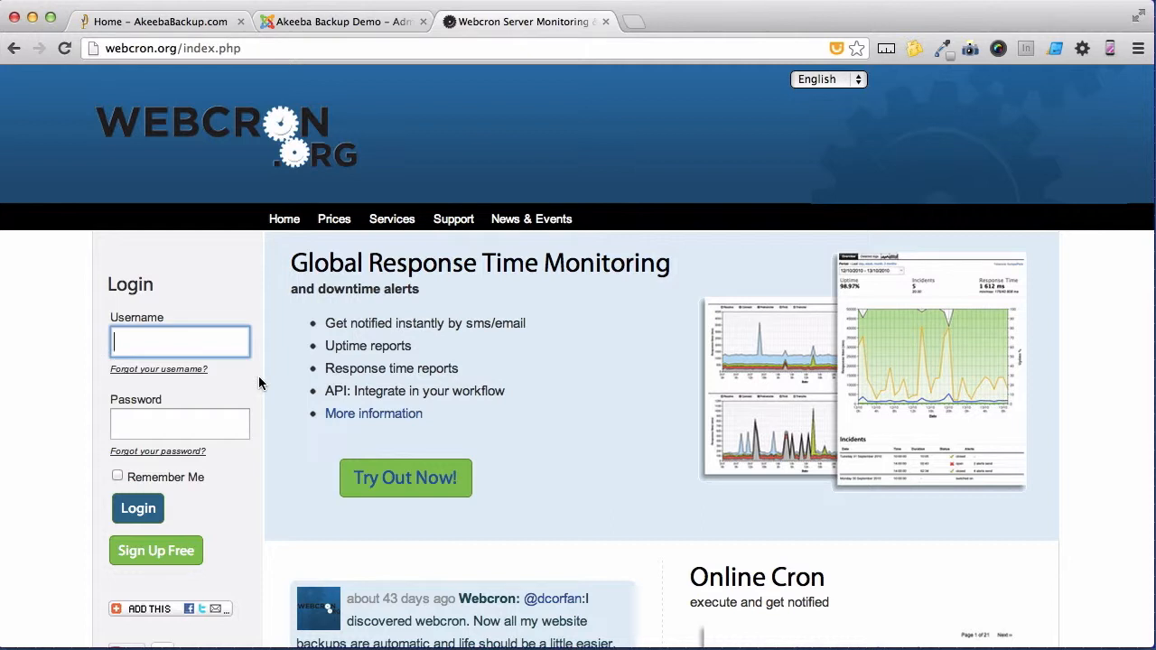
- Sign in to webcron.org as akeebademo to reach the account dashboard
text(akeebademo)
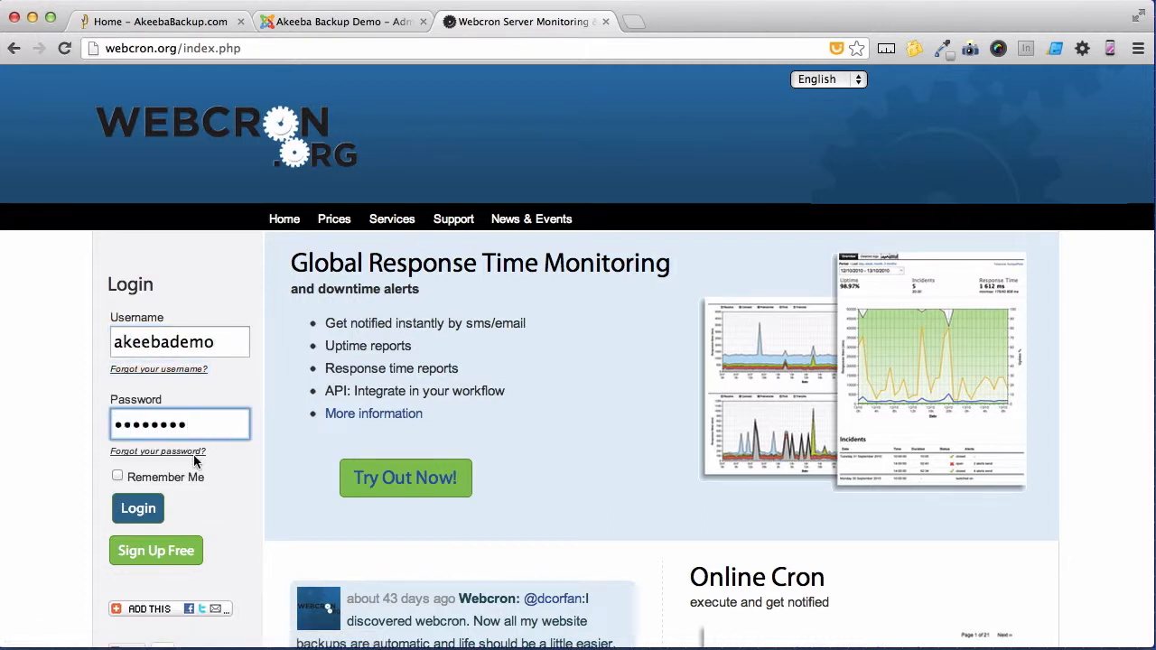
click(138, 508)
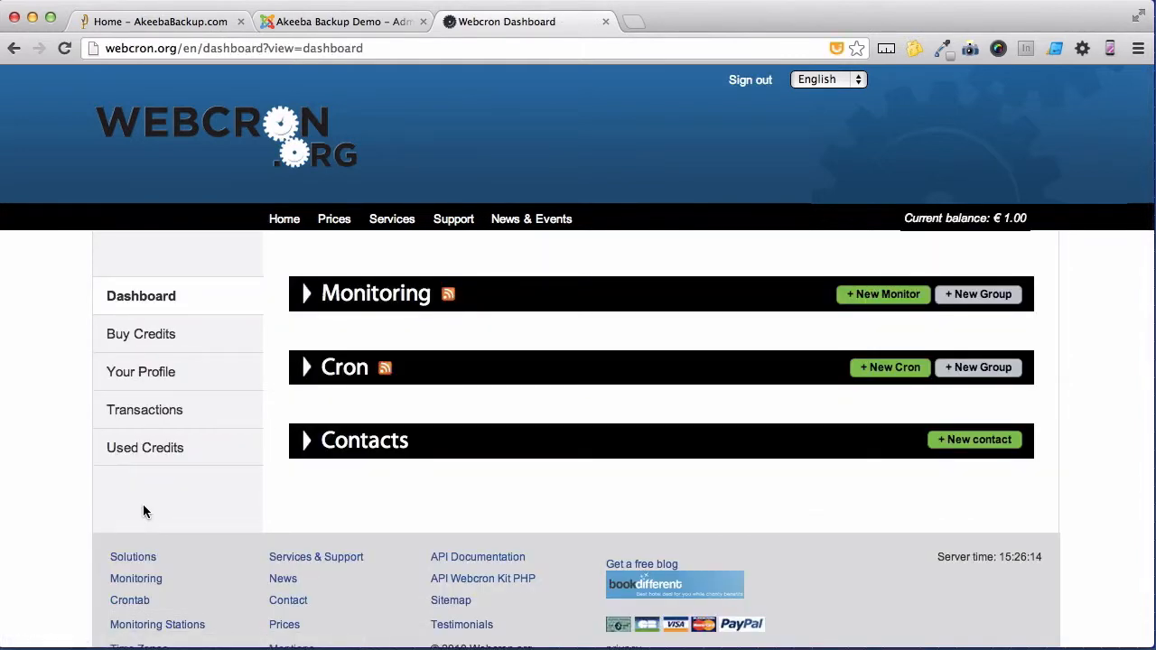
mouse_move(329, 386)
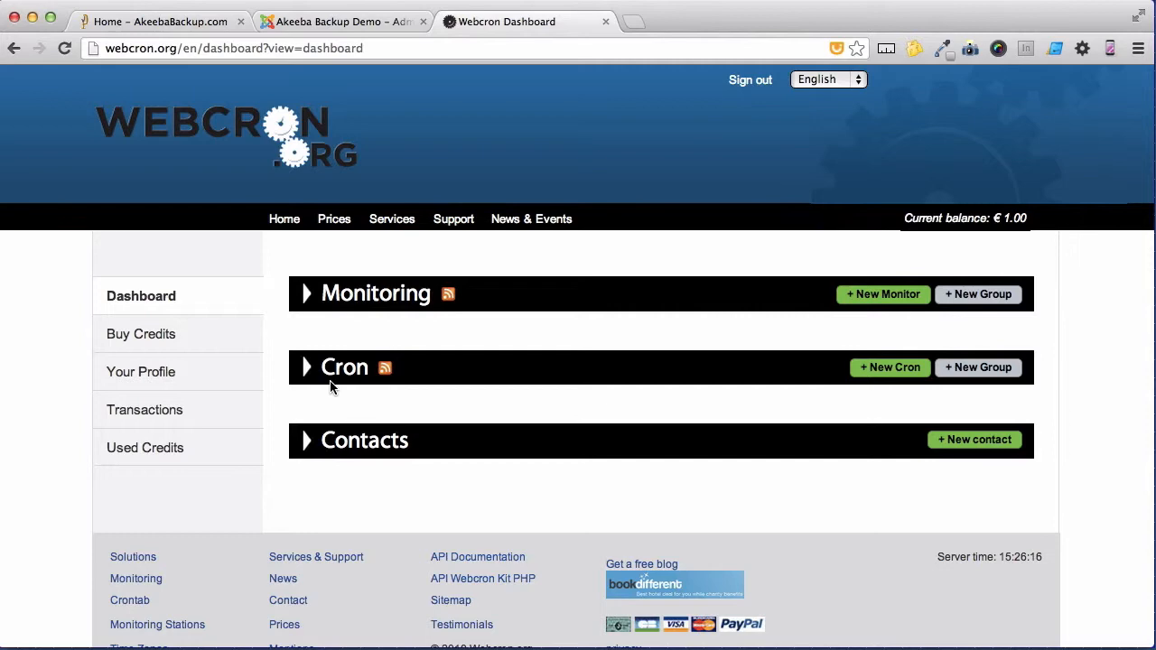
- Start a new cron job named 'Backup of web site'
click(889, 366)
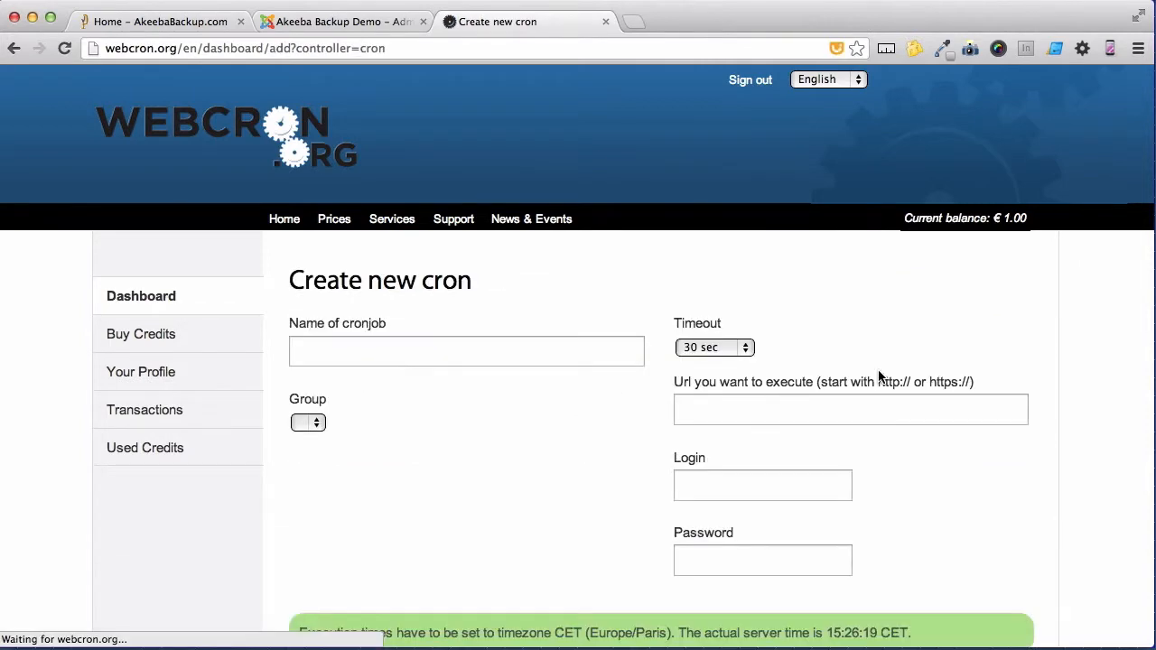
click(466, 350)
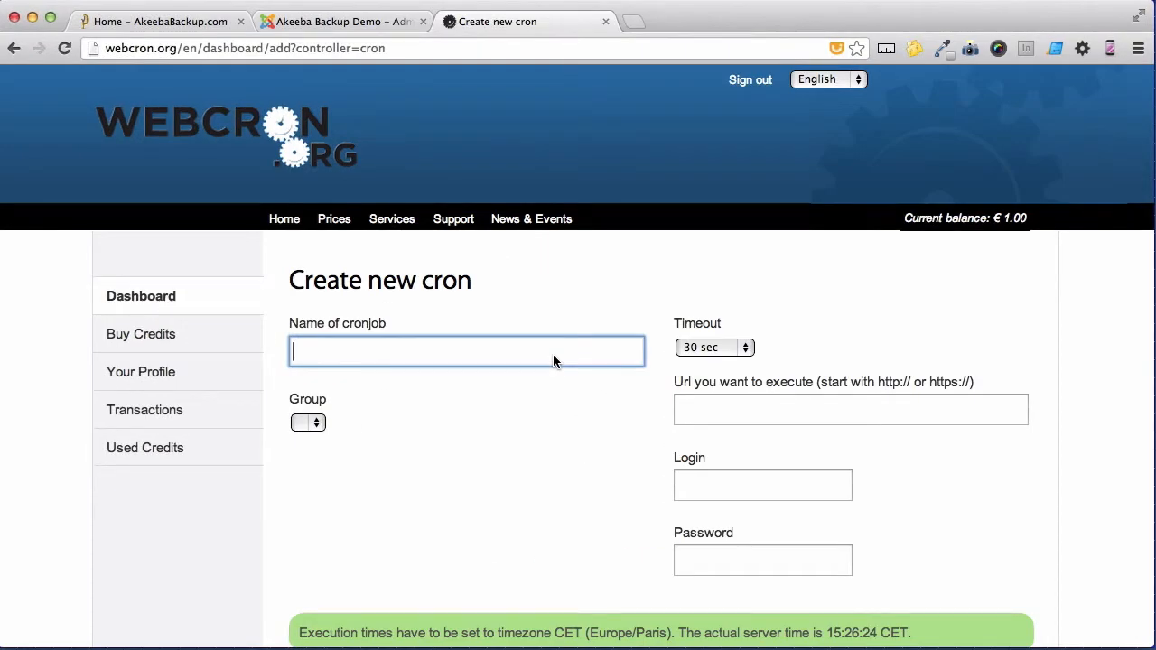
text(B)
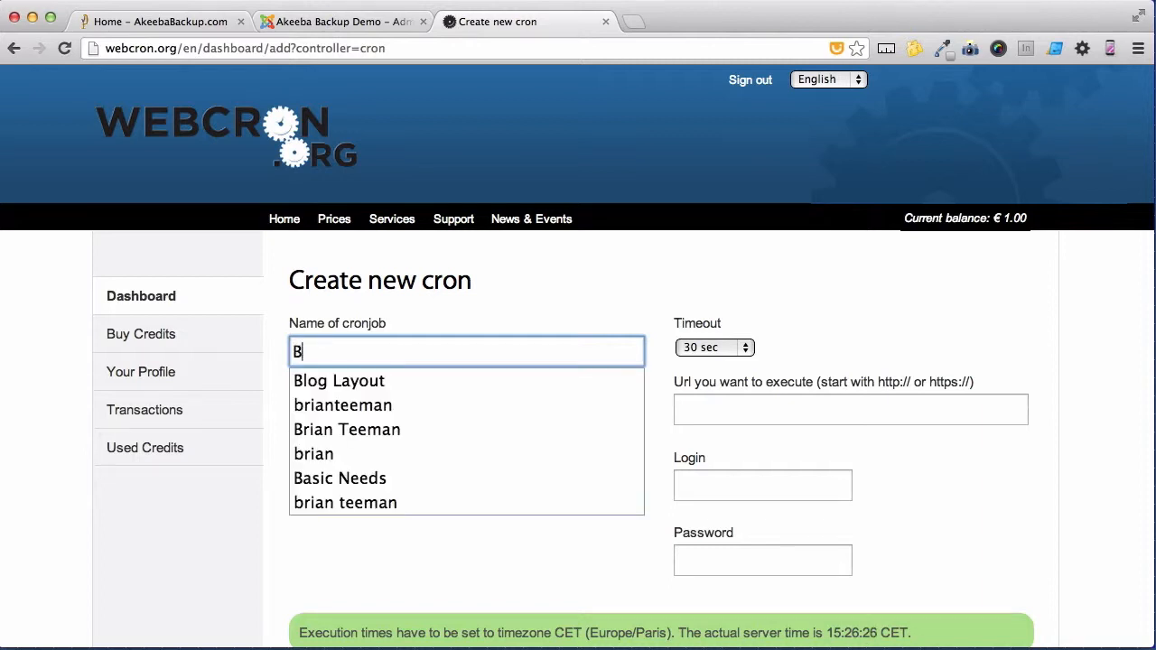
text(ackup of)
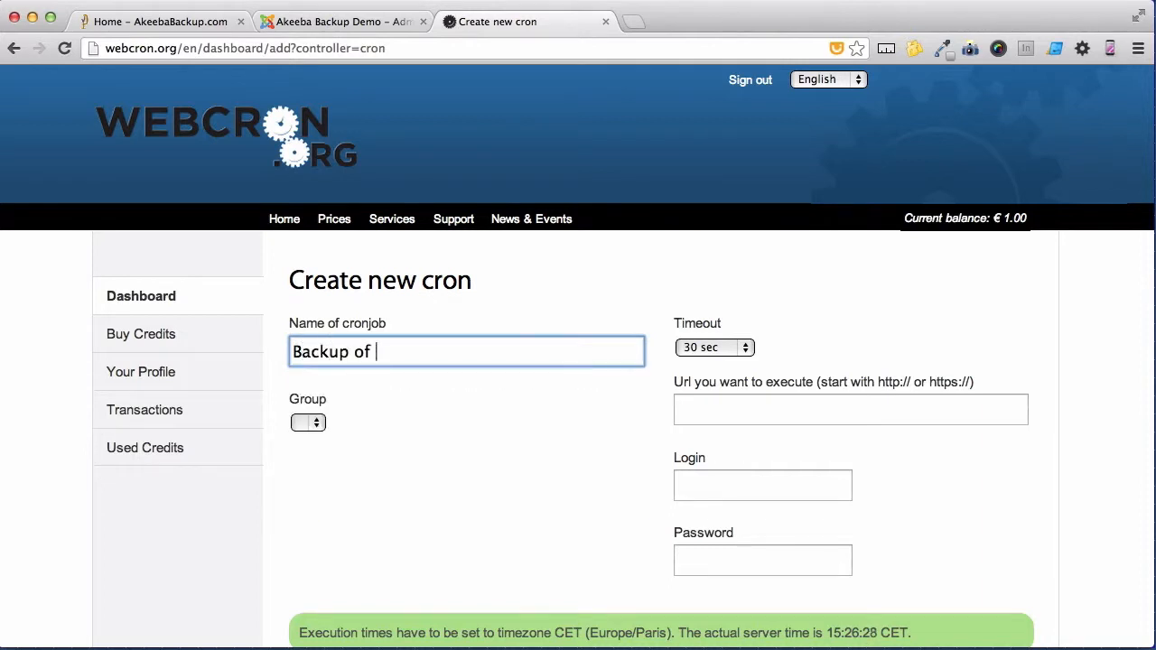
text(web site)
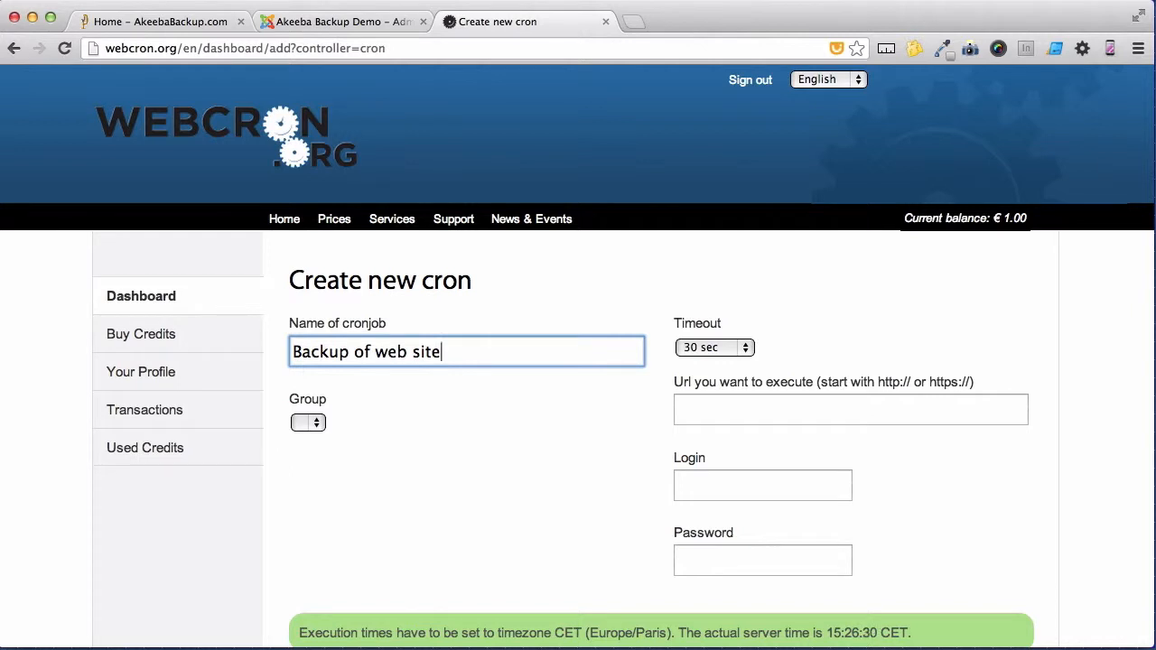
mouse_move(745, 354)
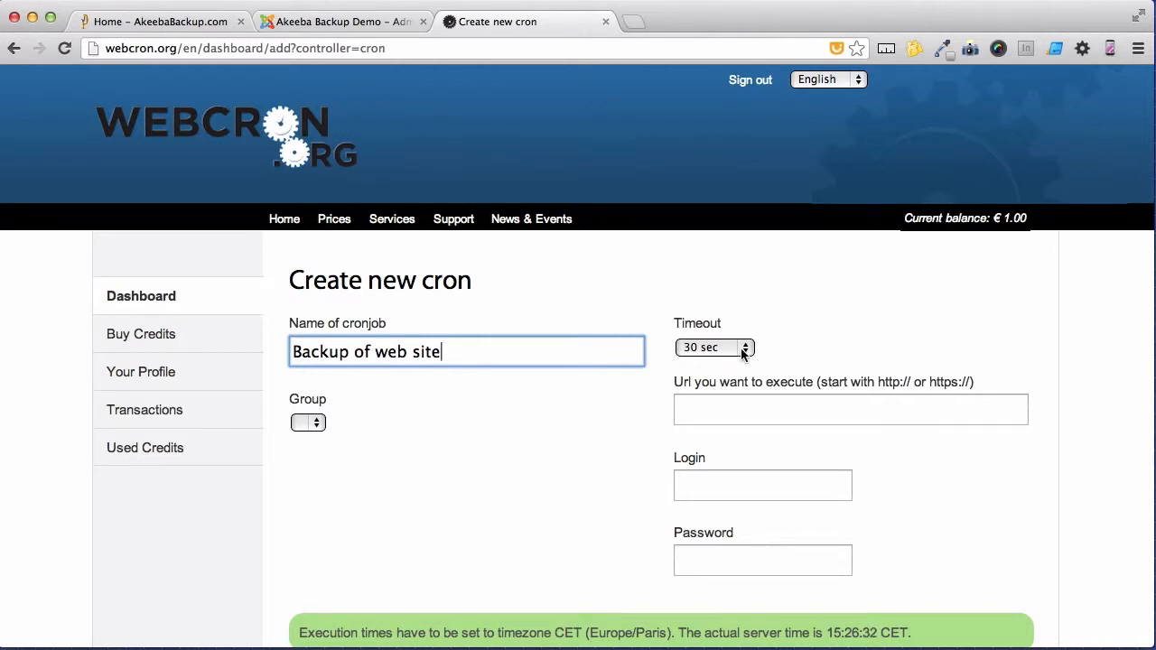
- Set the cron job's timeout to 180 seconds
click(714, 347)
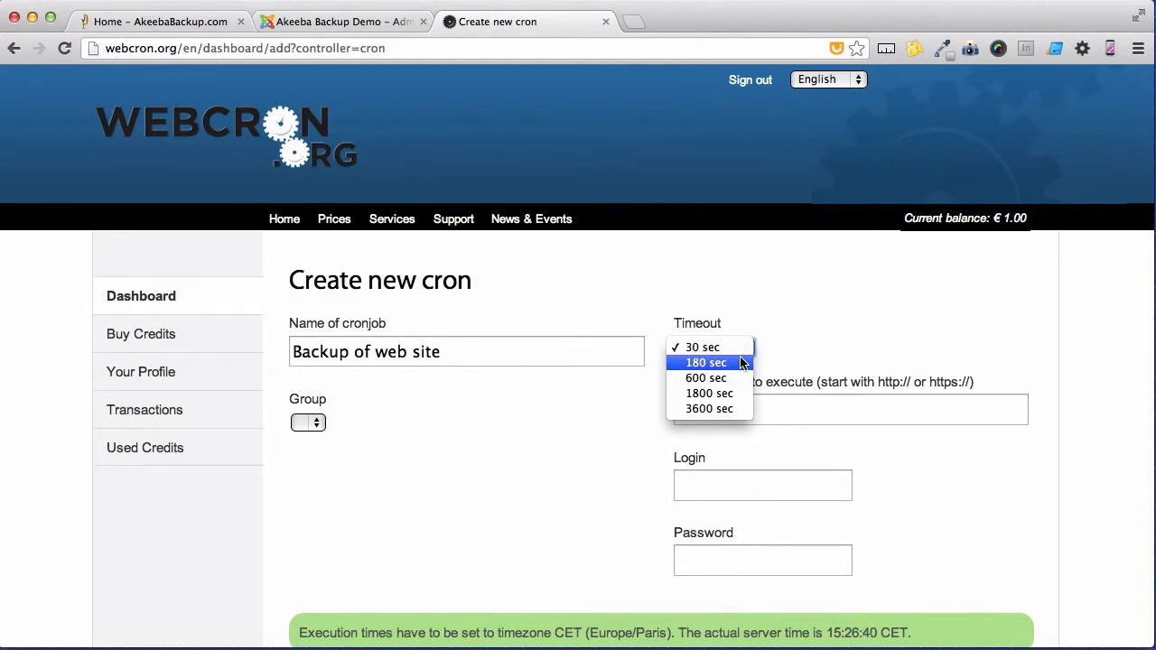
click(705, 362)
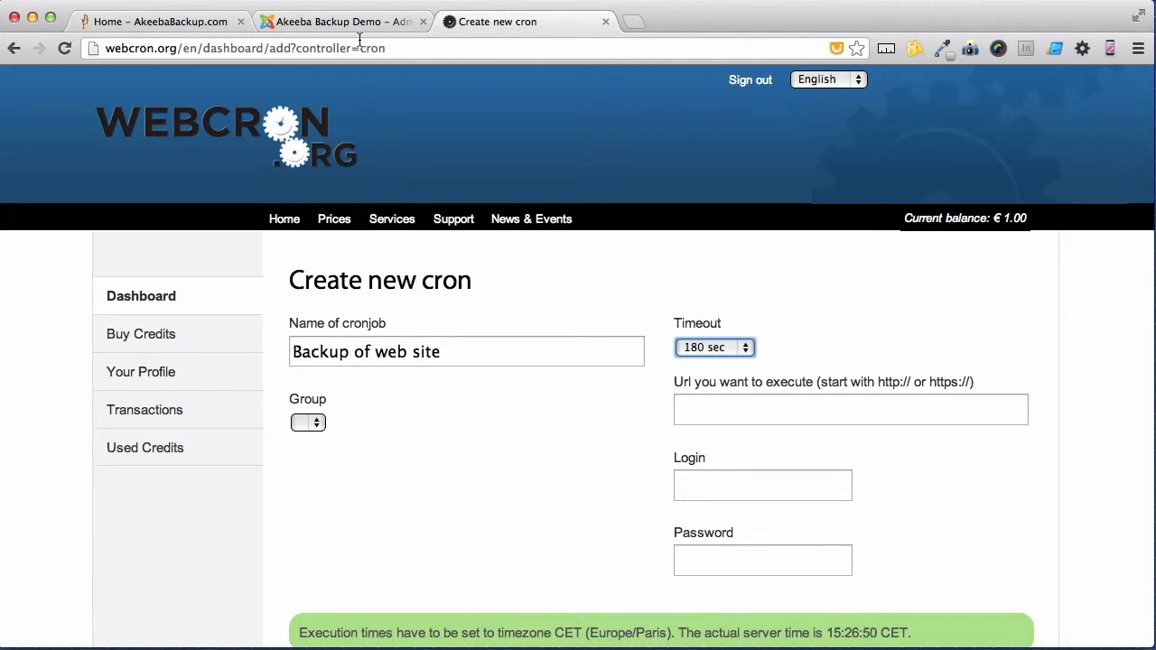
- Paste the Akeeba front-end backup URL from the WordPress tab into the job's address field
click(343, 21)
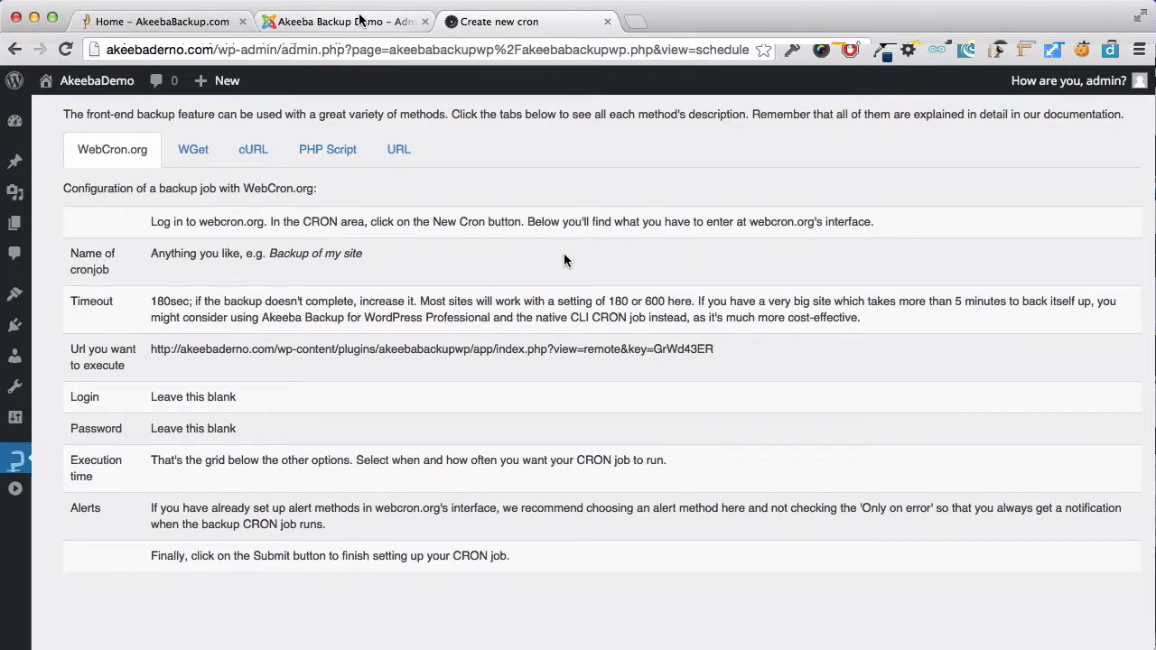
mouse_move(197, 354)
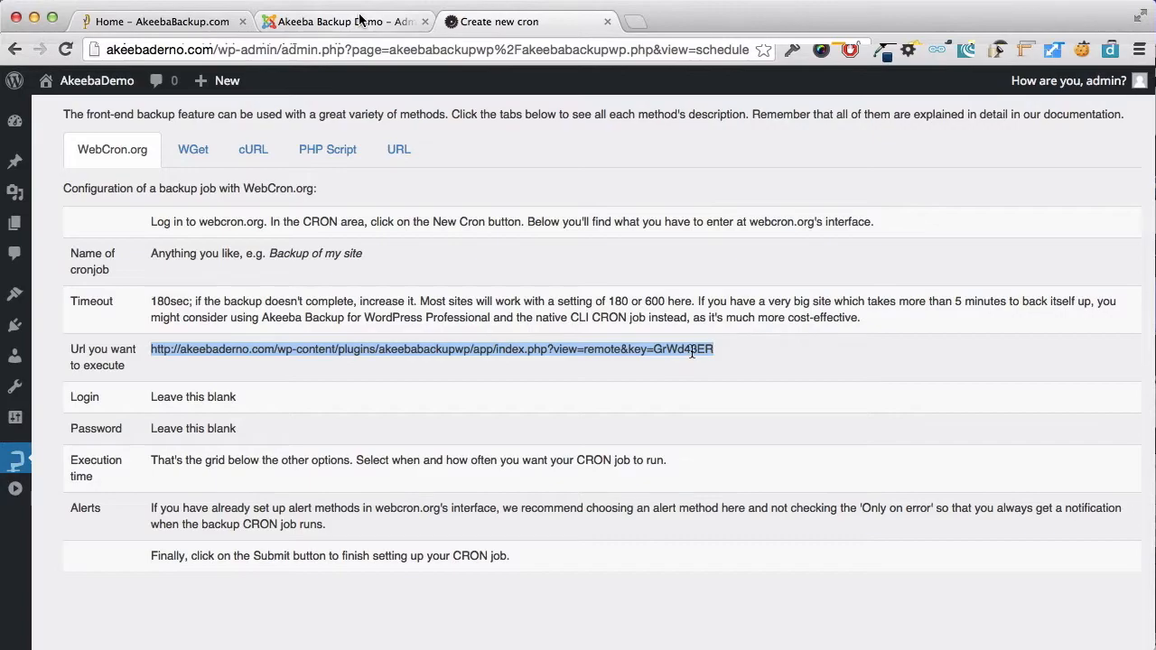
right_click(690, 350)
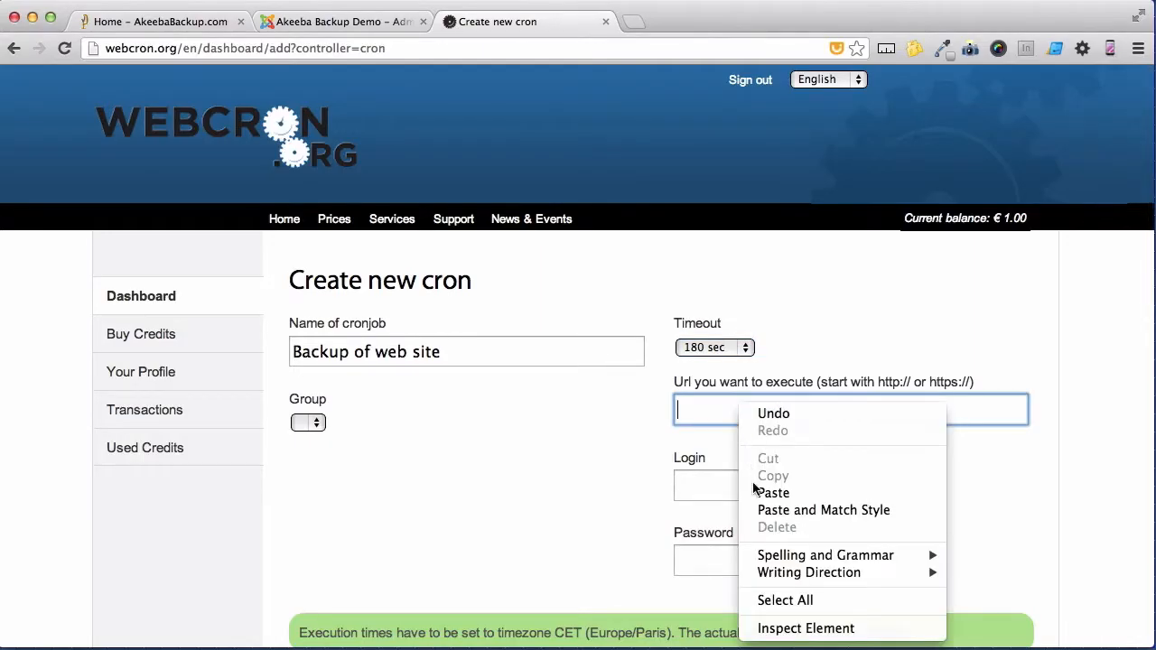
click(773, 491)
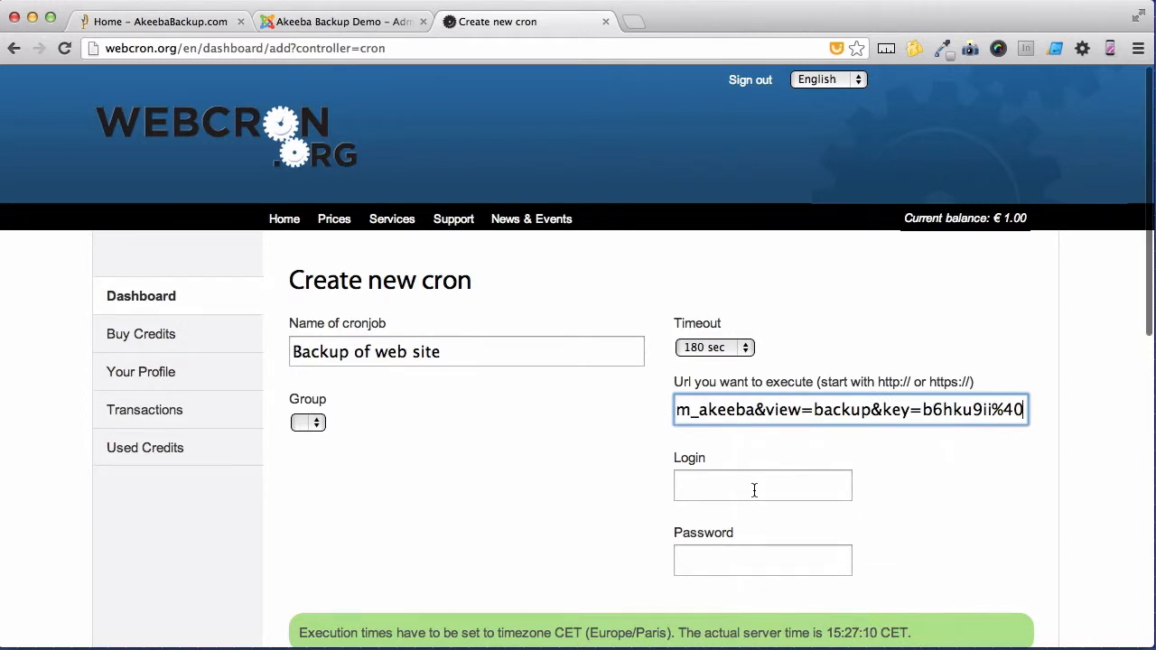
- Schedule the job for every year, month, day and week day at hour 1, minute 10
scroll(down, 3)
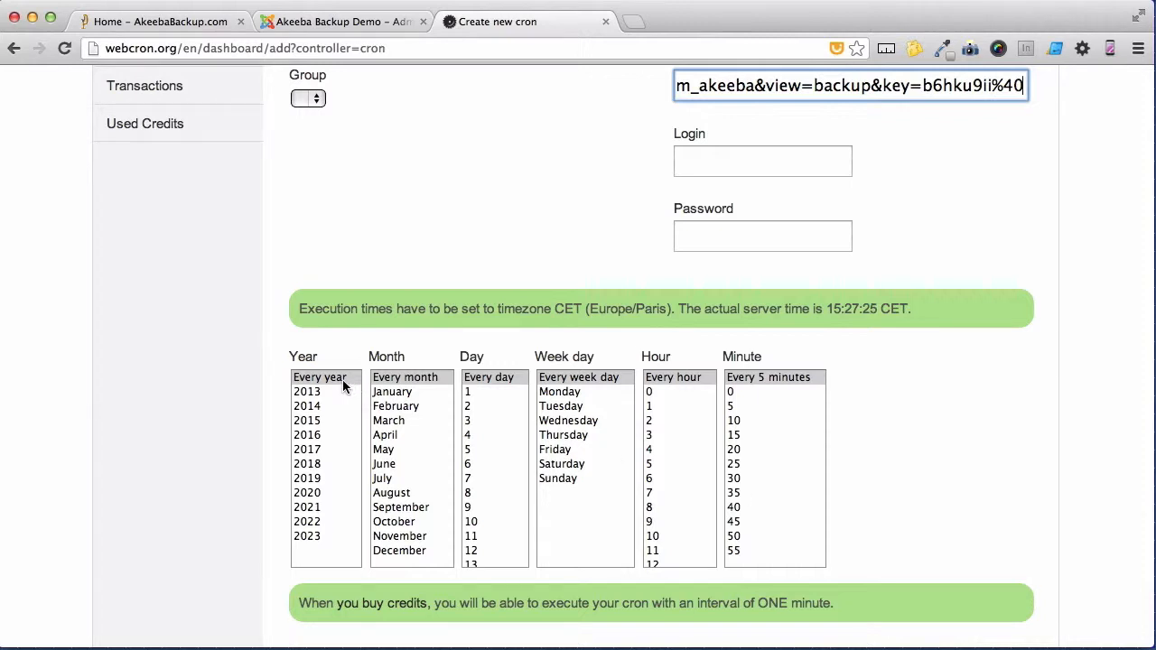
click(405, 378)
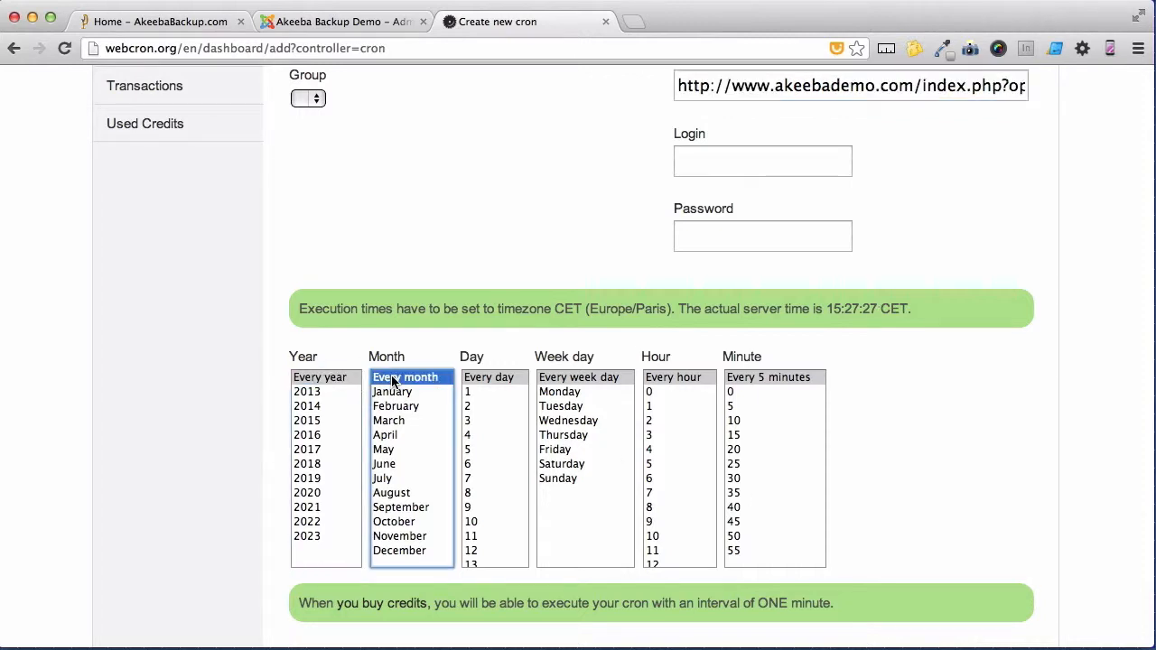
click(487, 378)
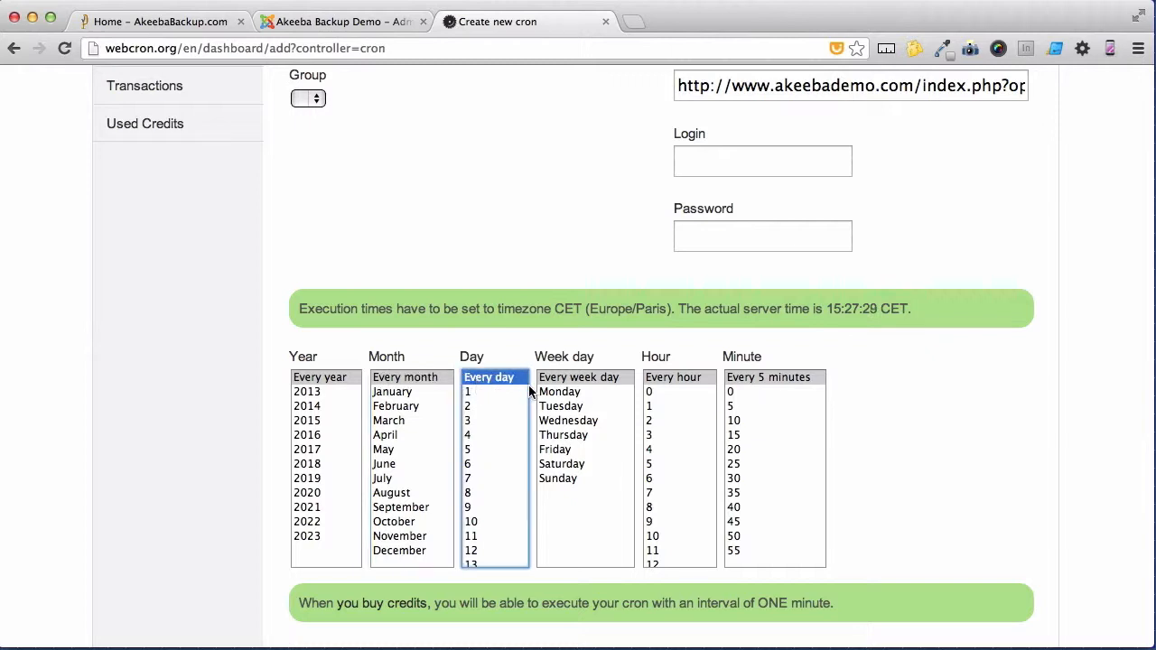
click(560, 391)
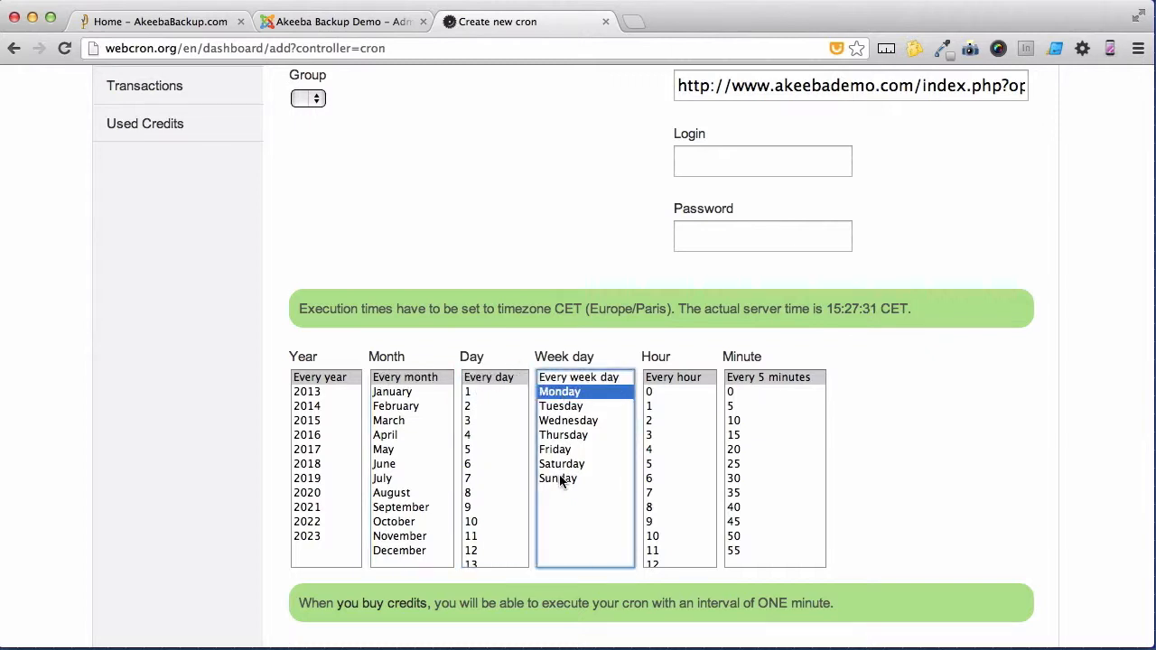
click(556, 477)
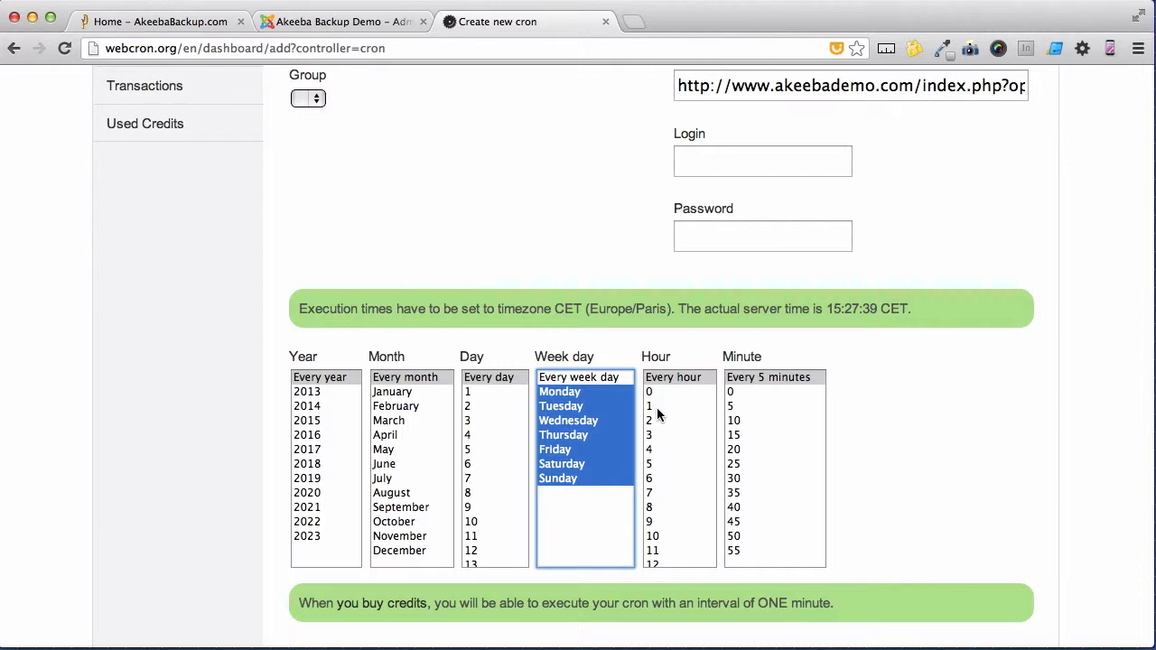
click(649, 404)
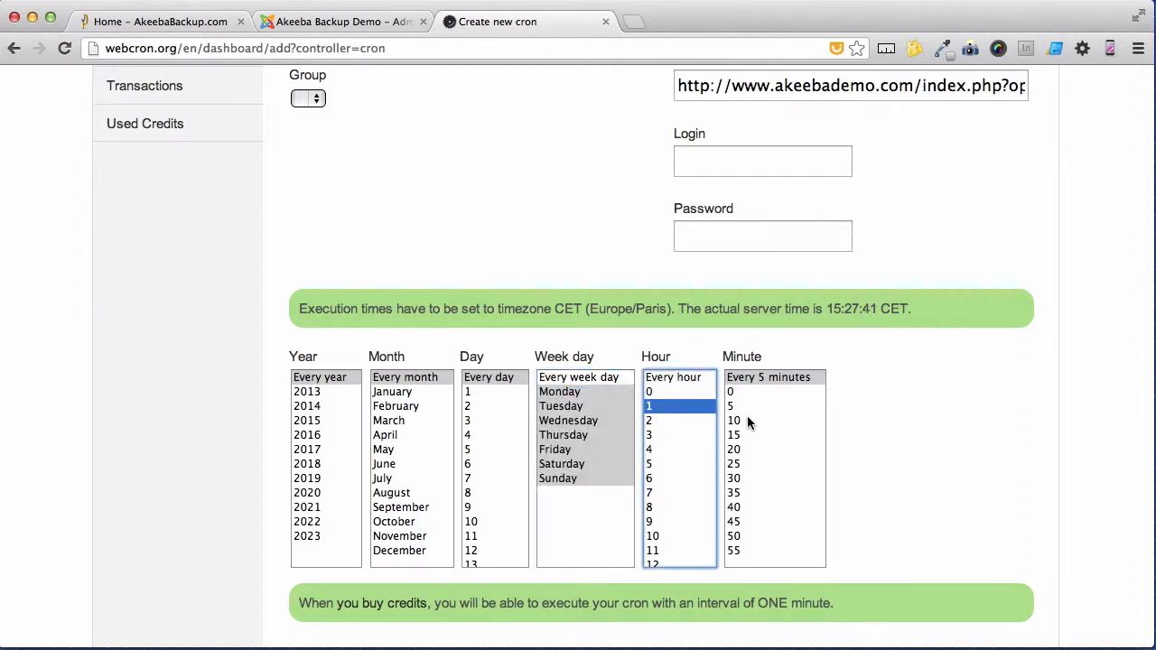
click(734, 419)
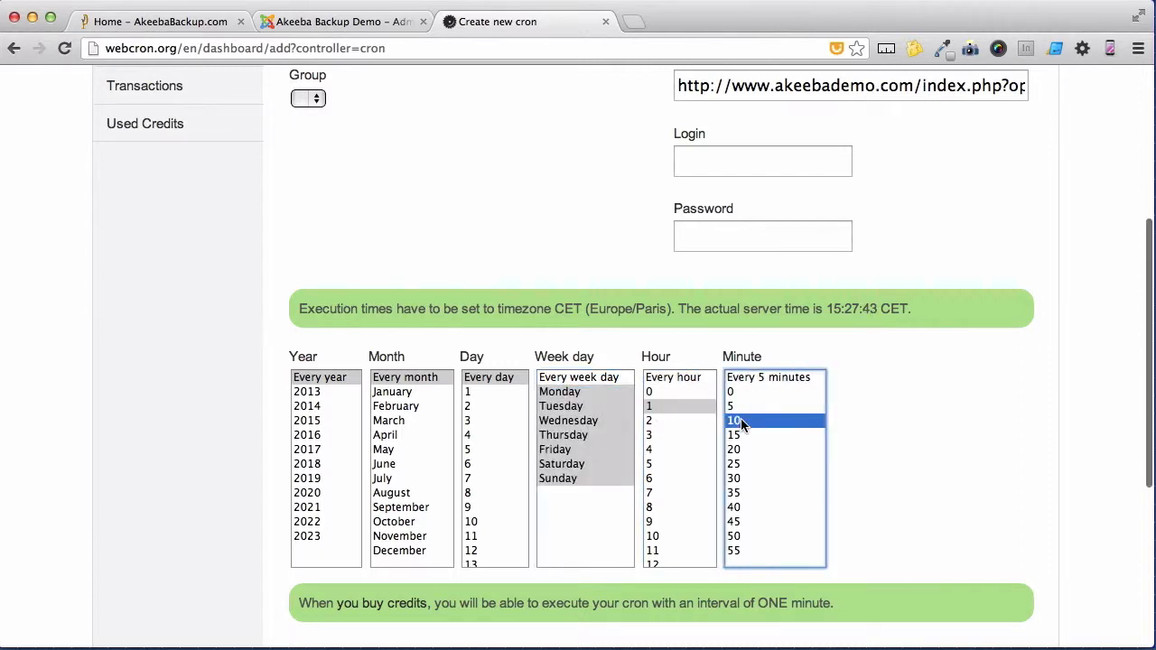
scroll(down, 3)
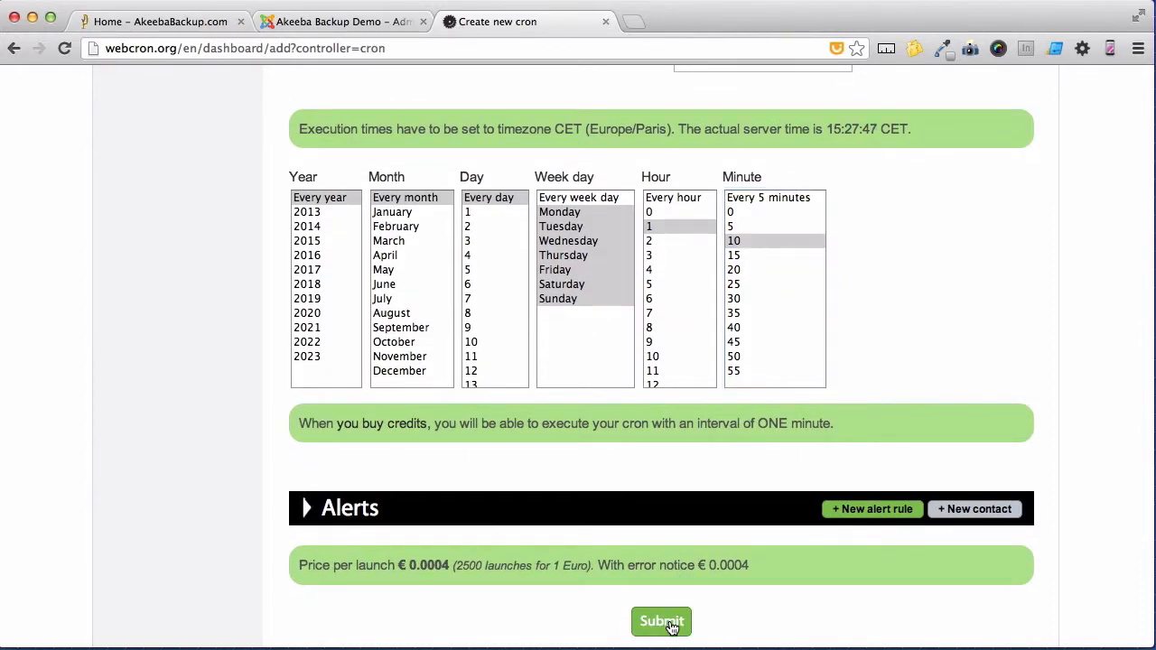
- Submit the job, confirm 'Backup of web site' in the cron list, and return to Akeeba Backup
click(662, 621)
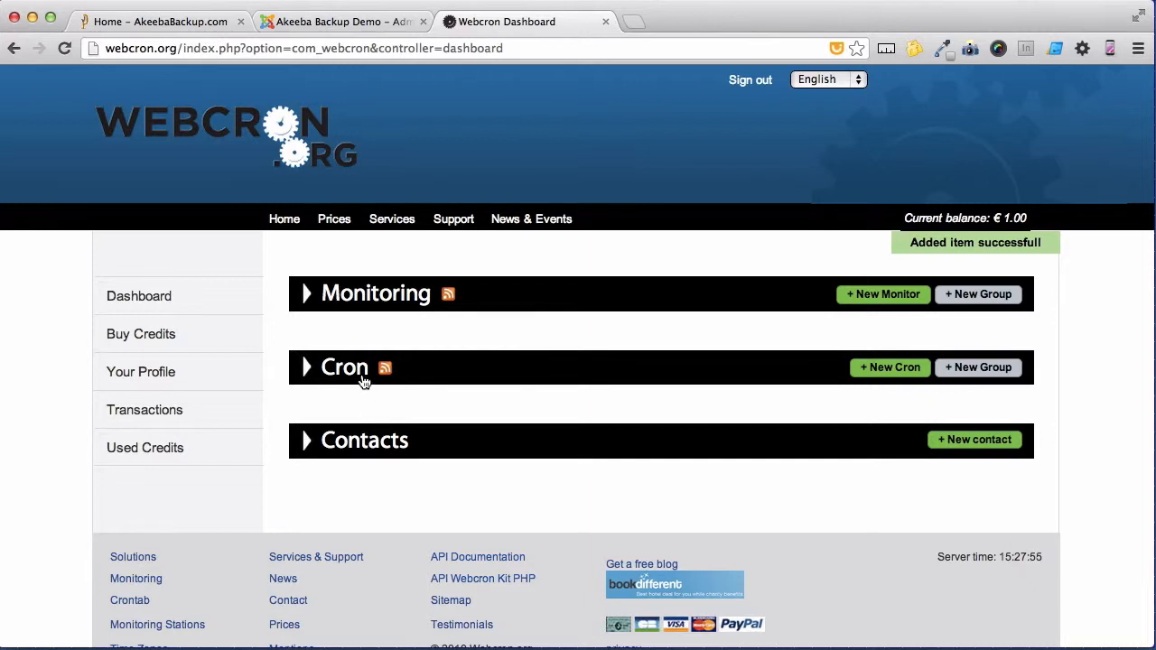
click(307, 367)
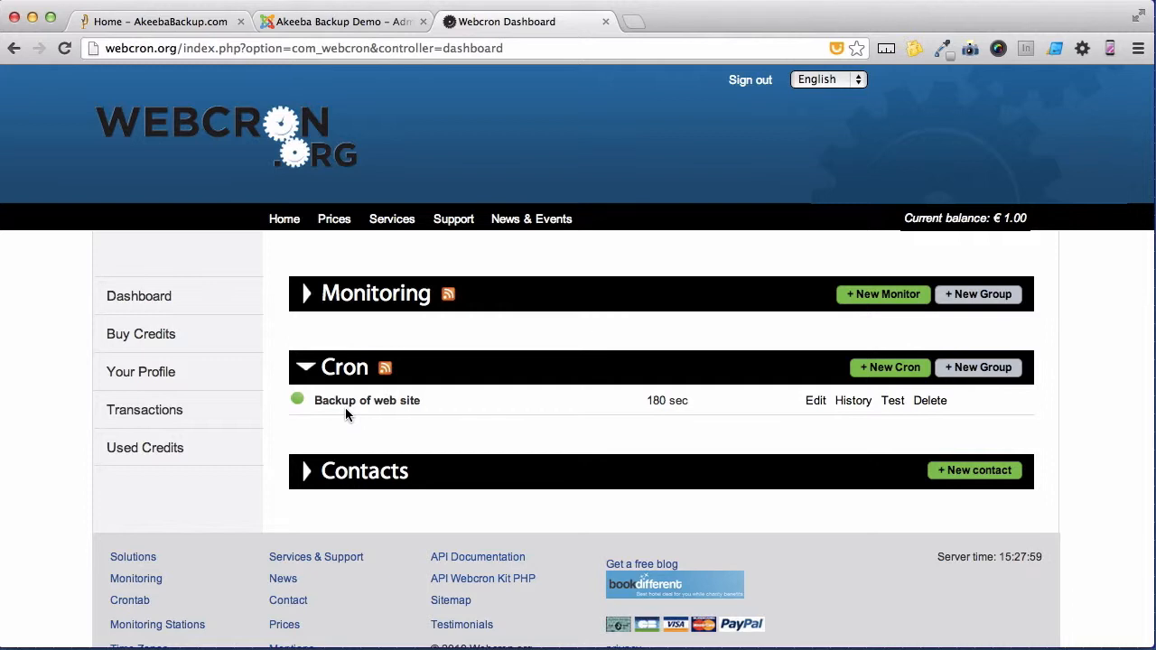
mouse_move(379, 109)
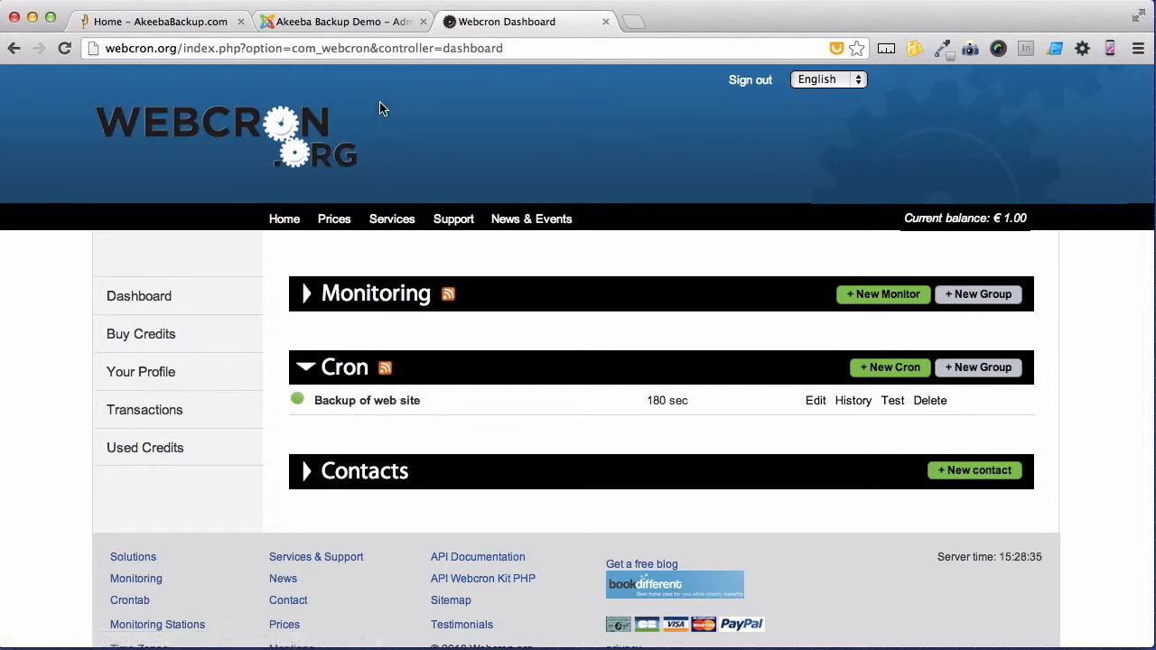
click(343, 22)
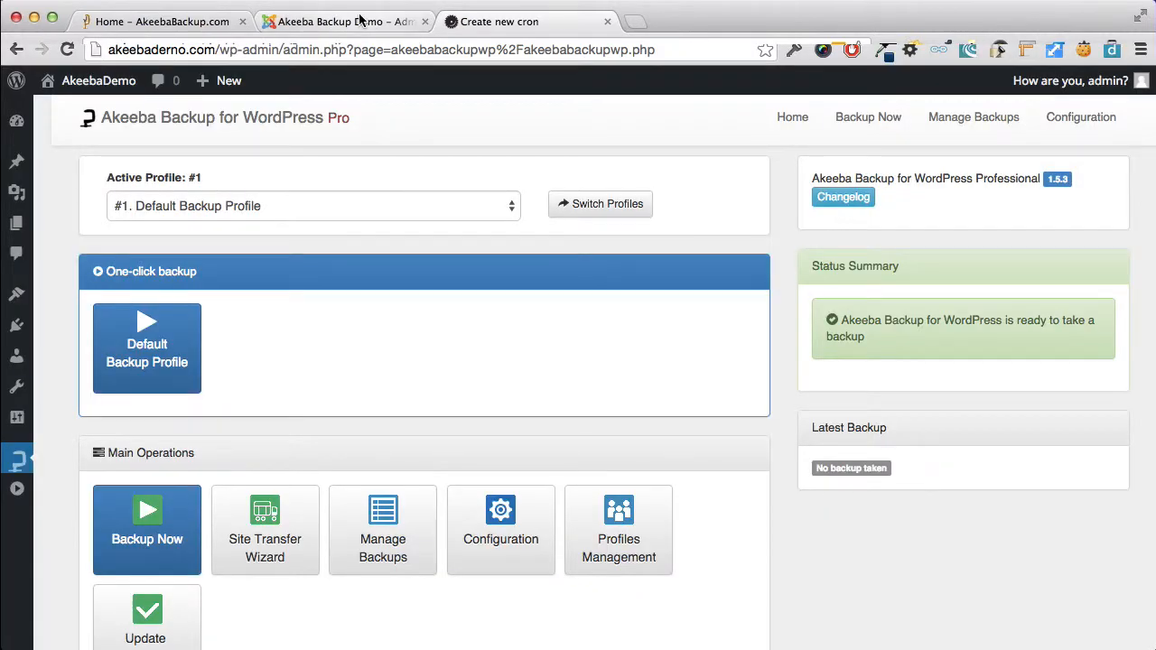